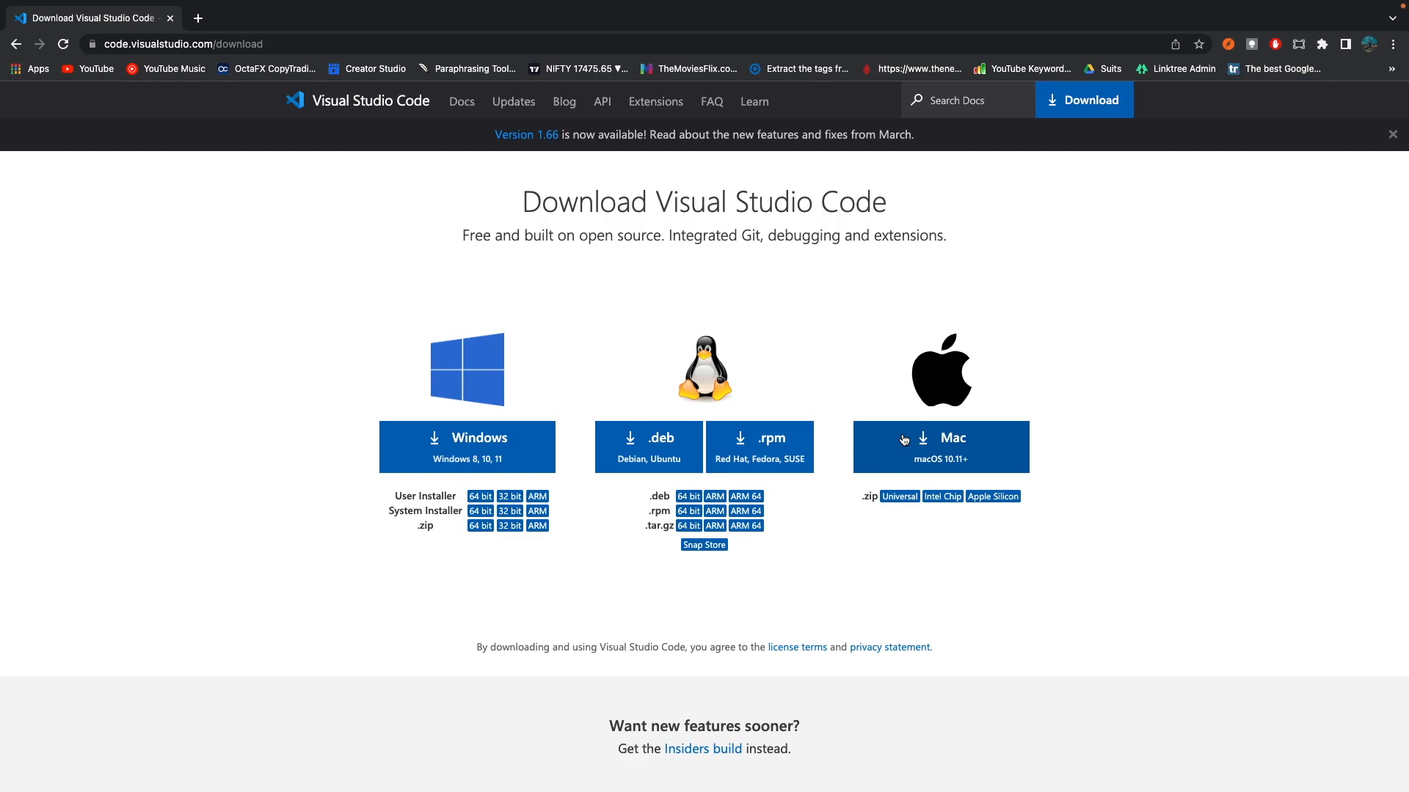
pyautogui.moveTo(982, 455)
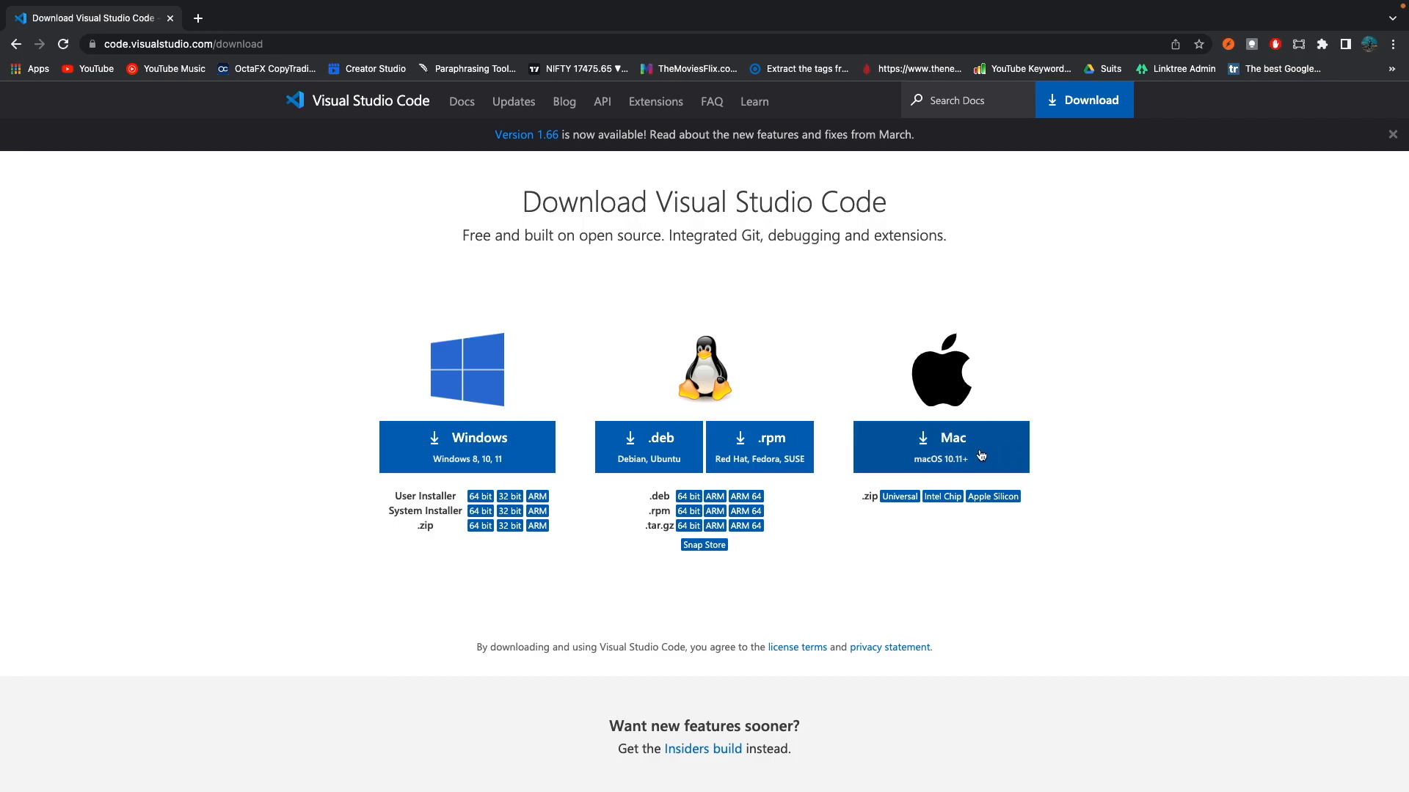
# - Start the Visual Studio Code download for Mac from the download page
pyautogui.click(939, 446)
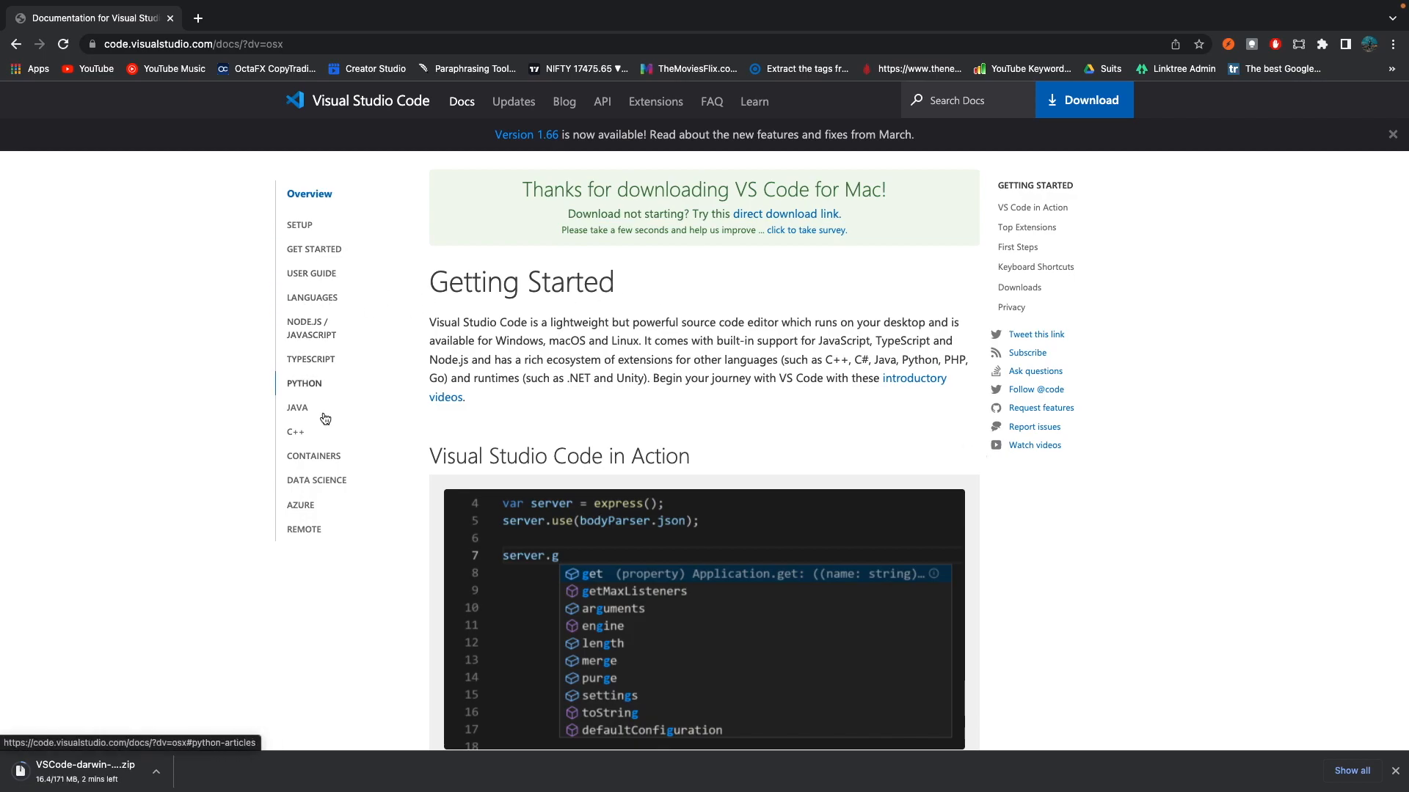
pyautogui.moveTo(295, 432)
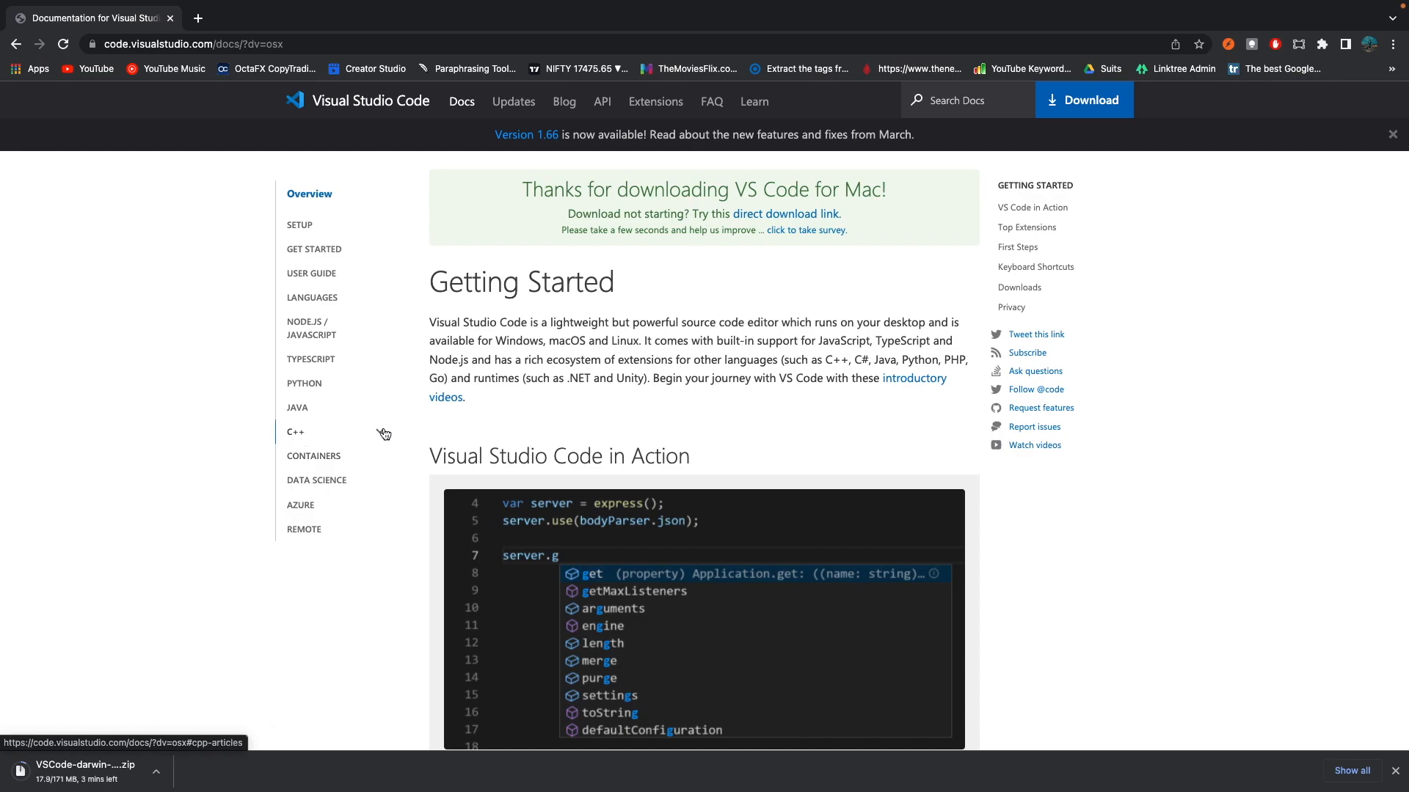
# - Navigate the docs sidebar's C++ section to the 'Clang on macOS' tutorial
pyautogui.click(295, 431)
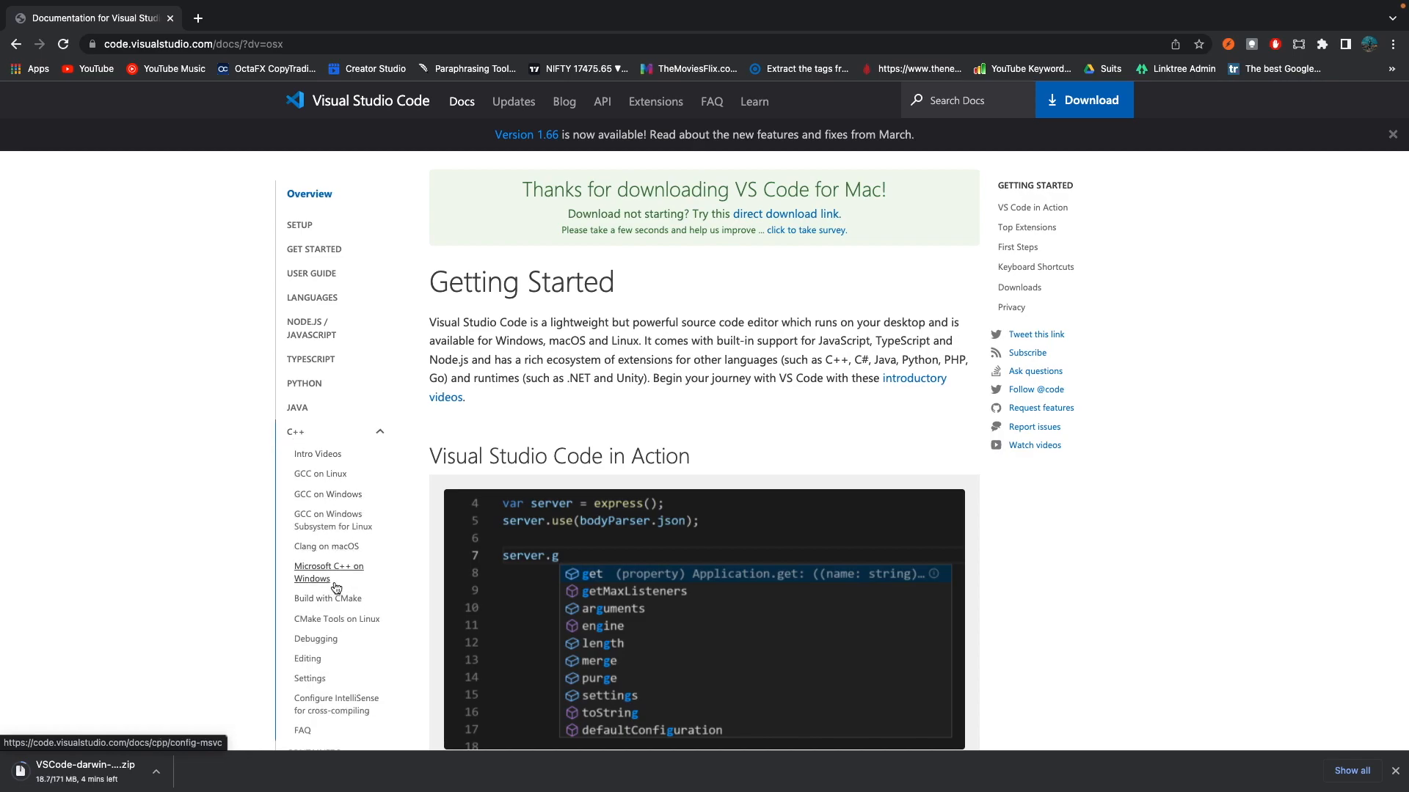
pyautogui.moveTo(326, 546)
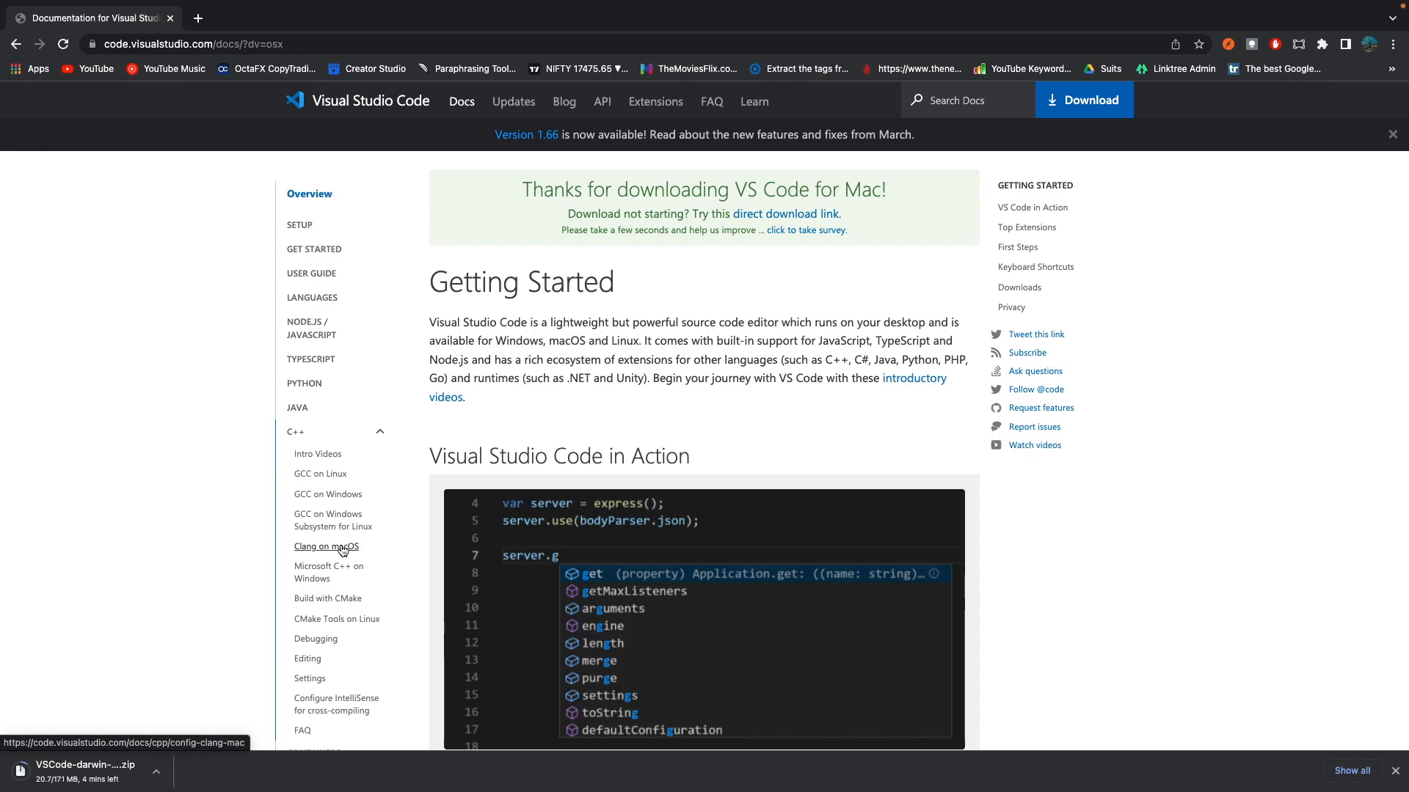
pyautogui.click(326, 546)
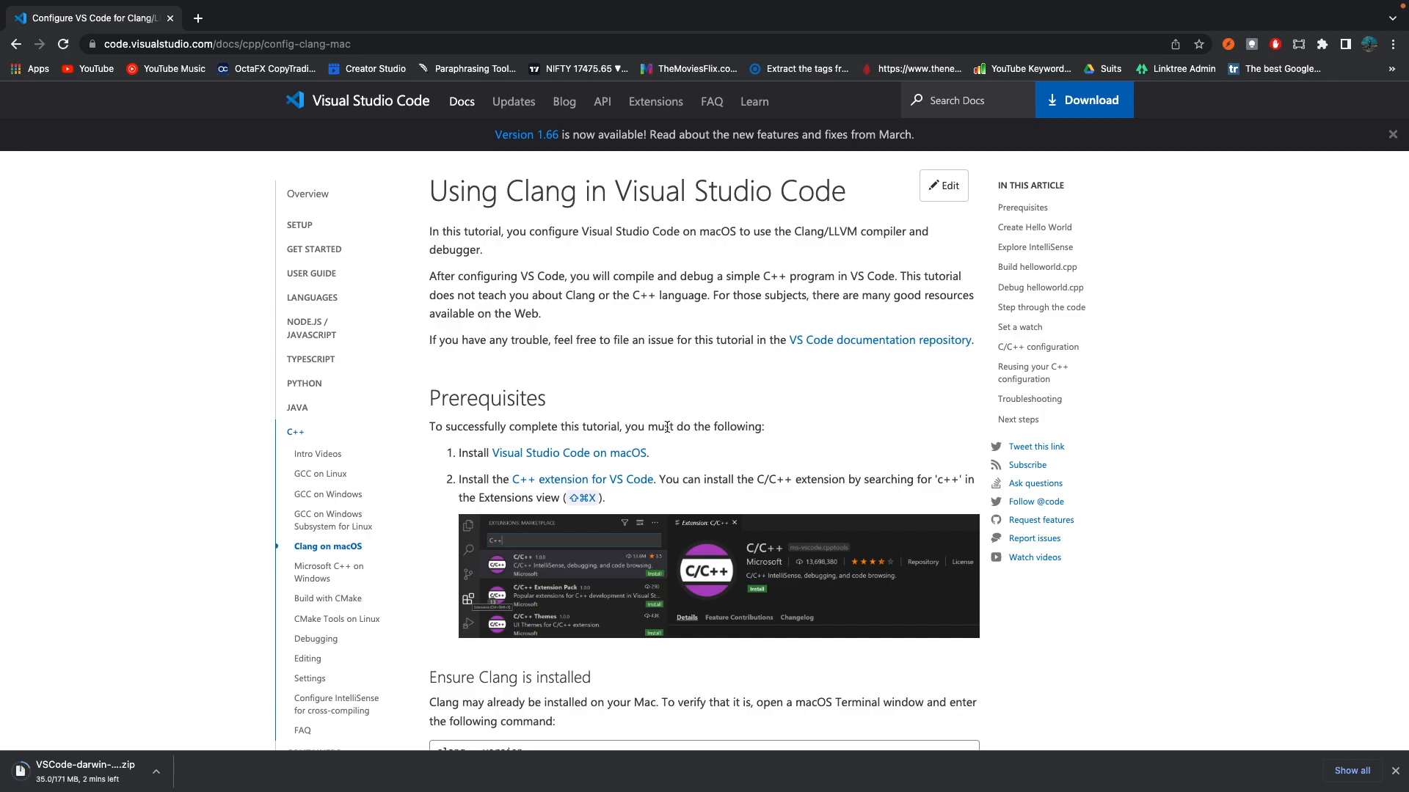
pyautogui.moveTo(792, 351)
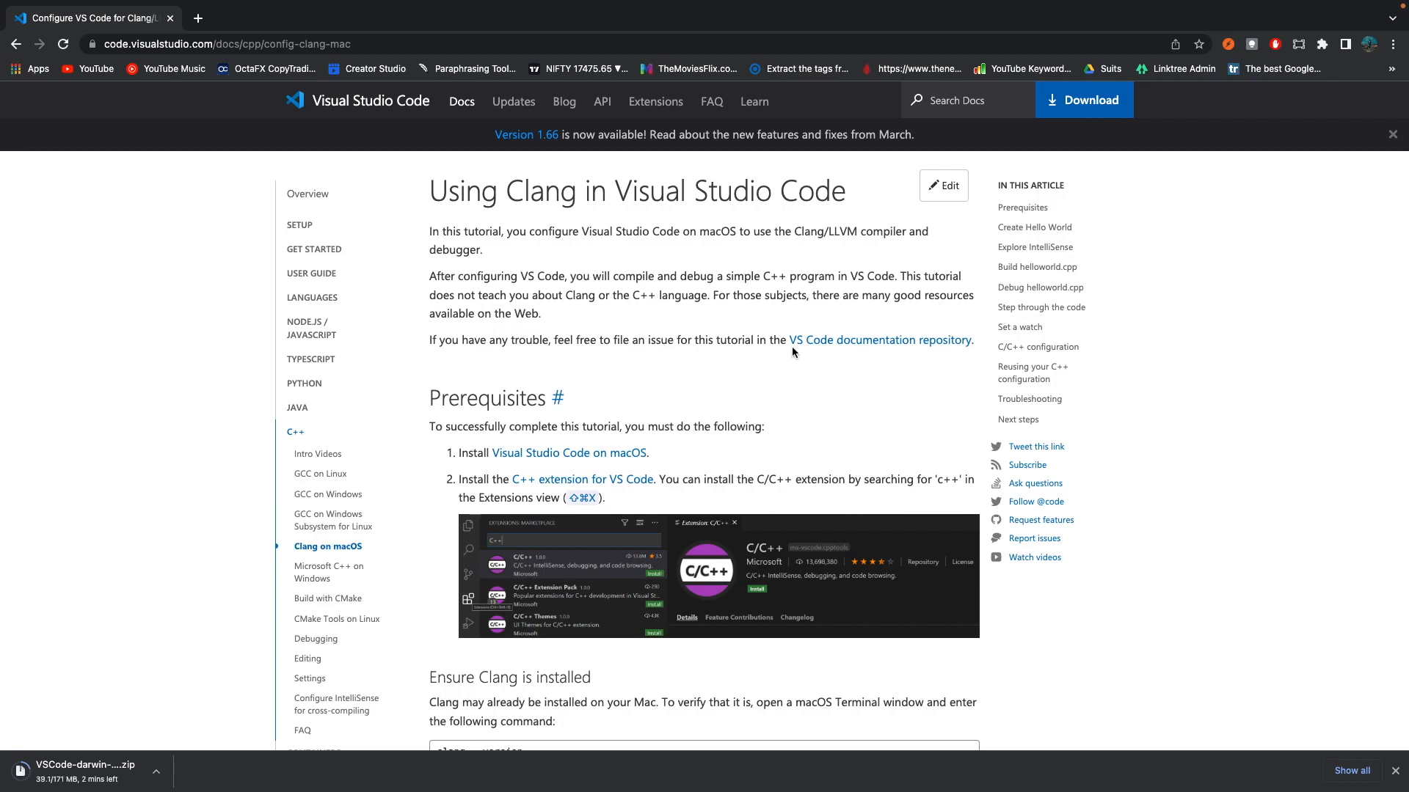
pyautogui.scroll(-3)
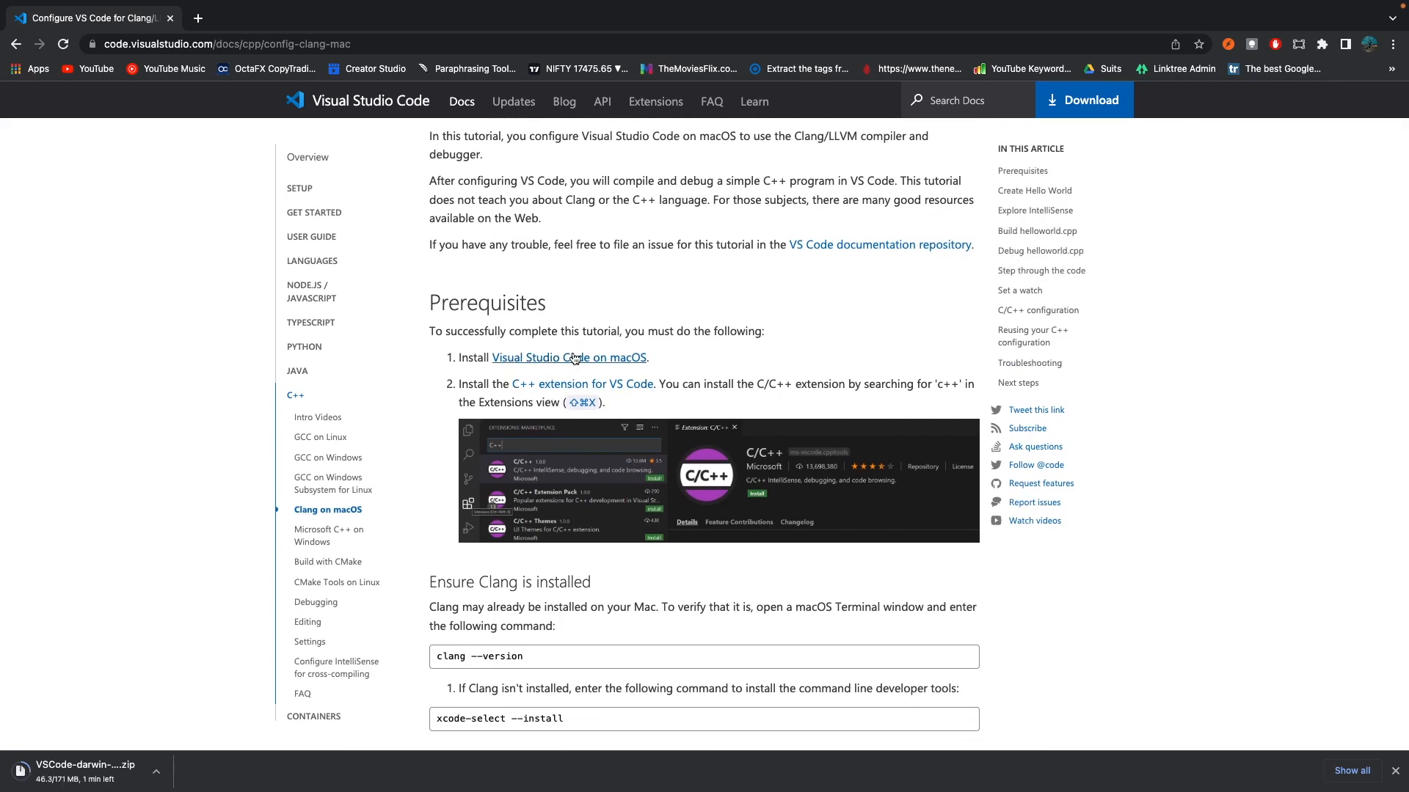
pyautogui.moveTo(690, 497)
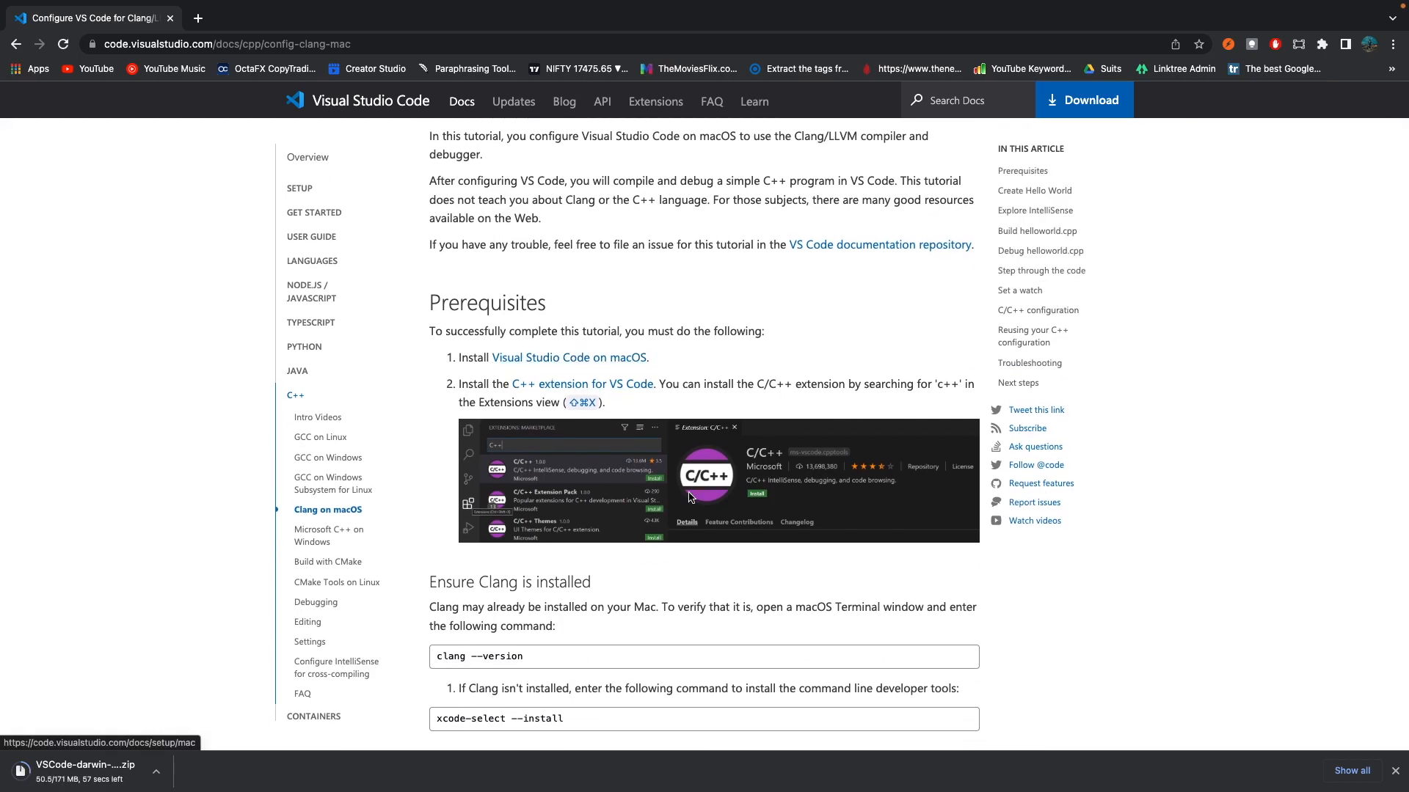
pyautogui.moveTo(495, 374)
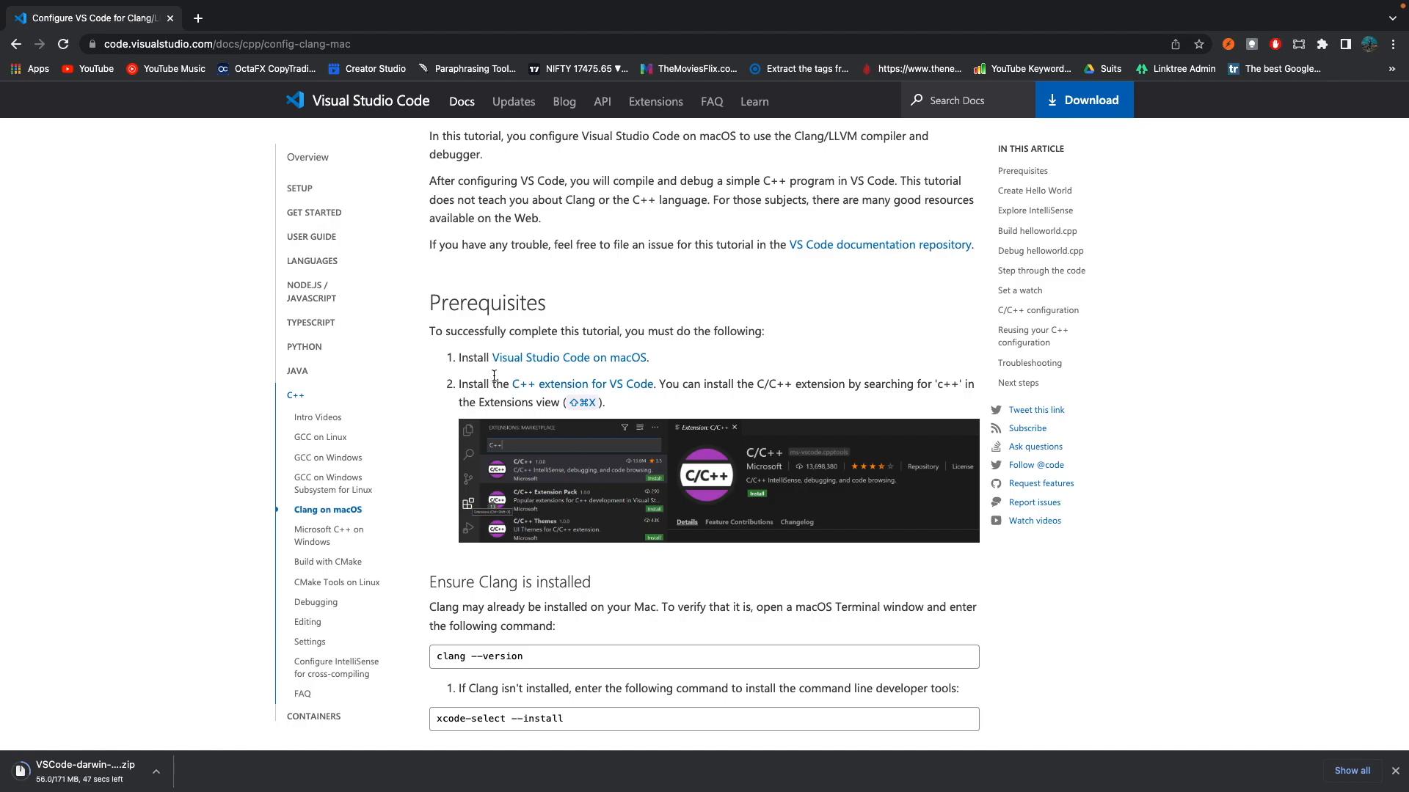
pyautogui.moveTo(583, 383)
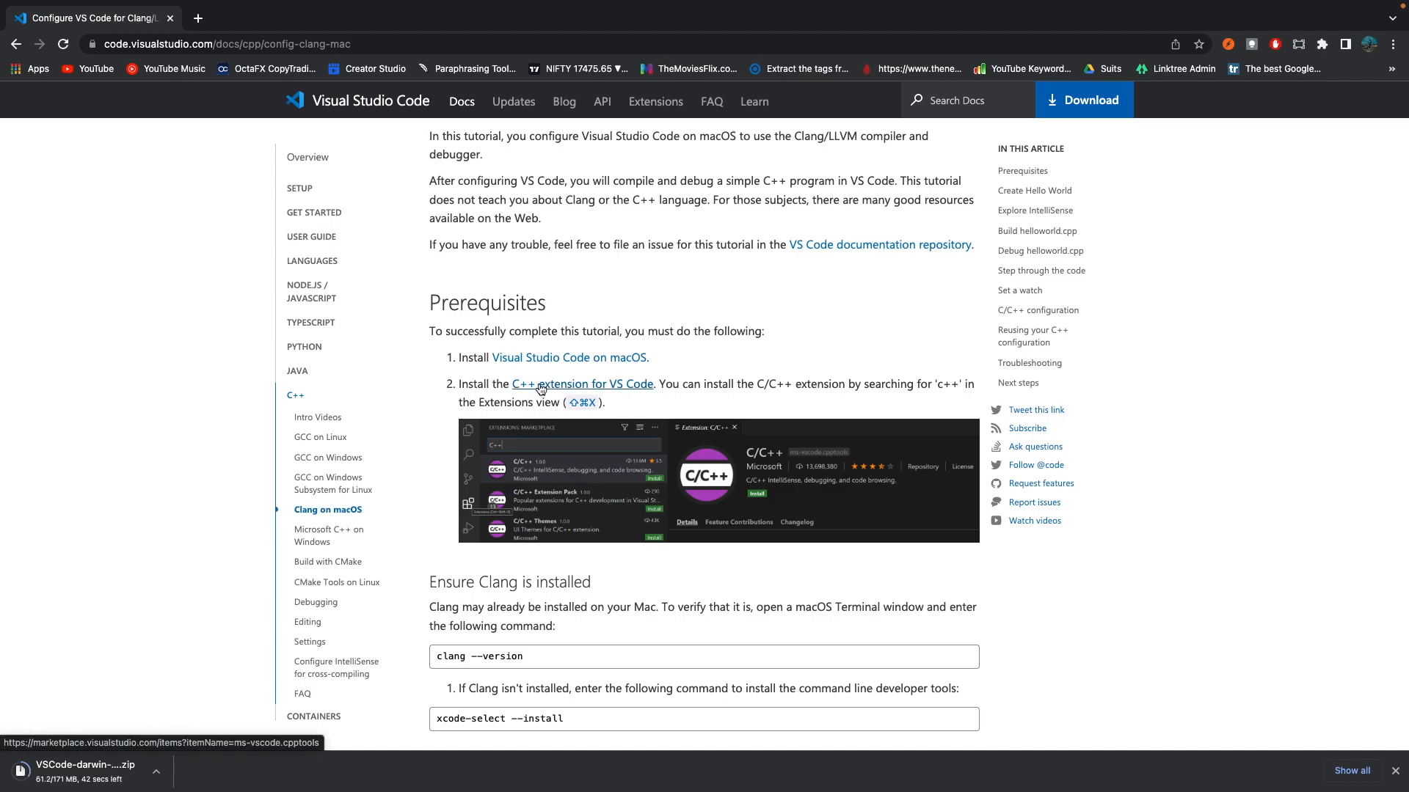
pyautogui.scroll(-3)
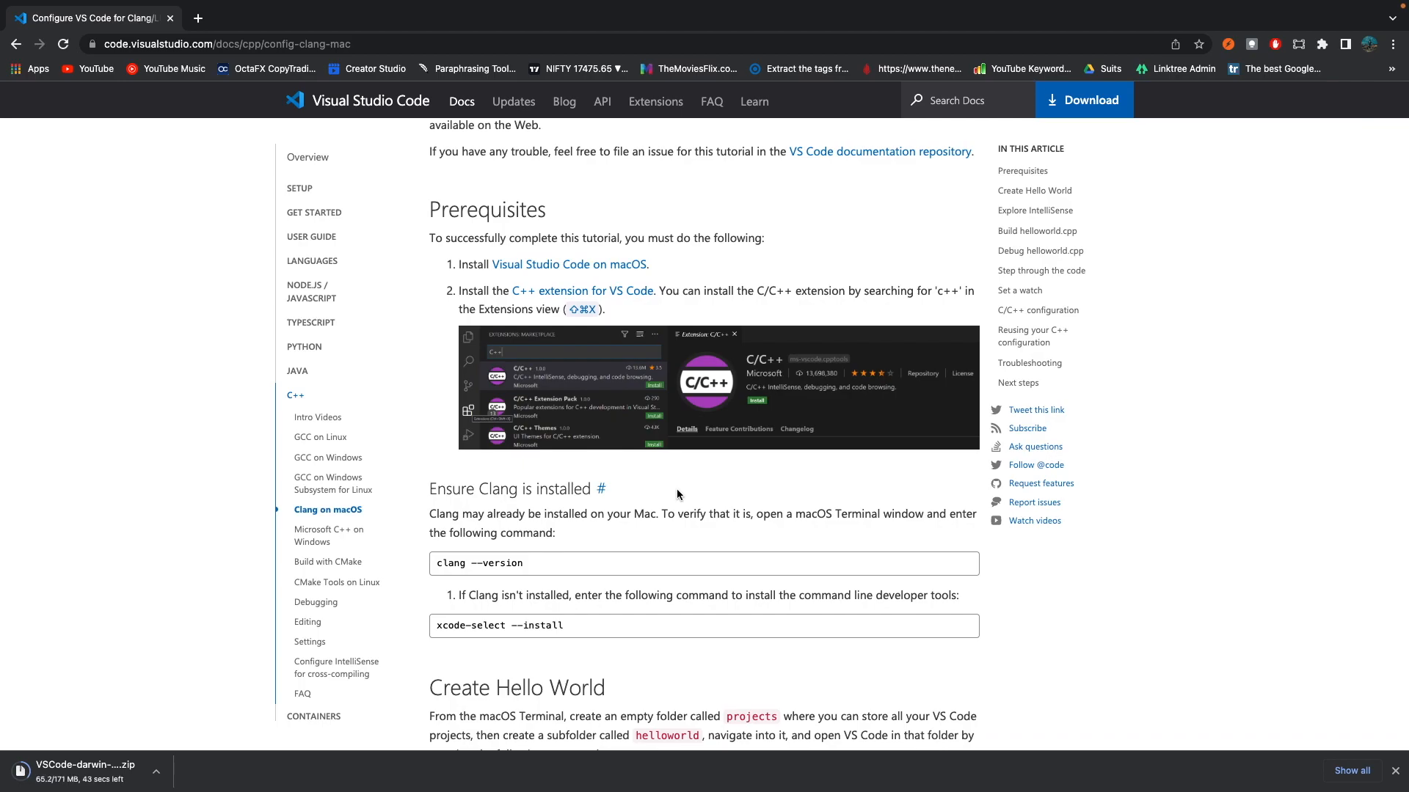
pyautogui.scroll(-3)
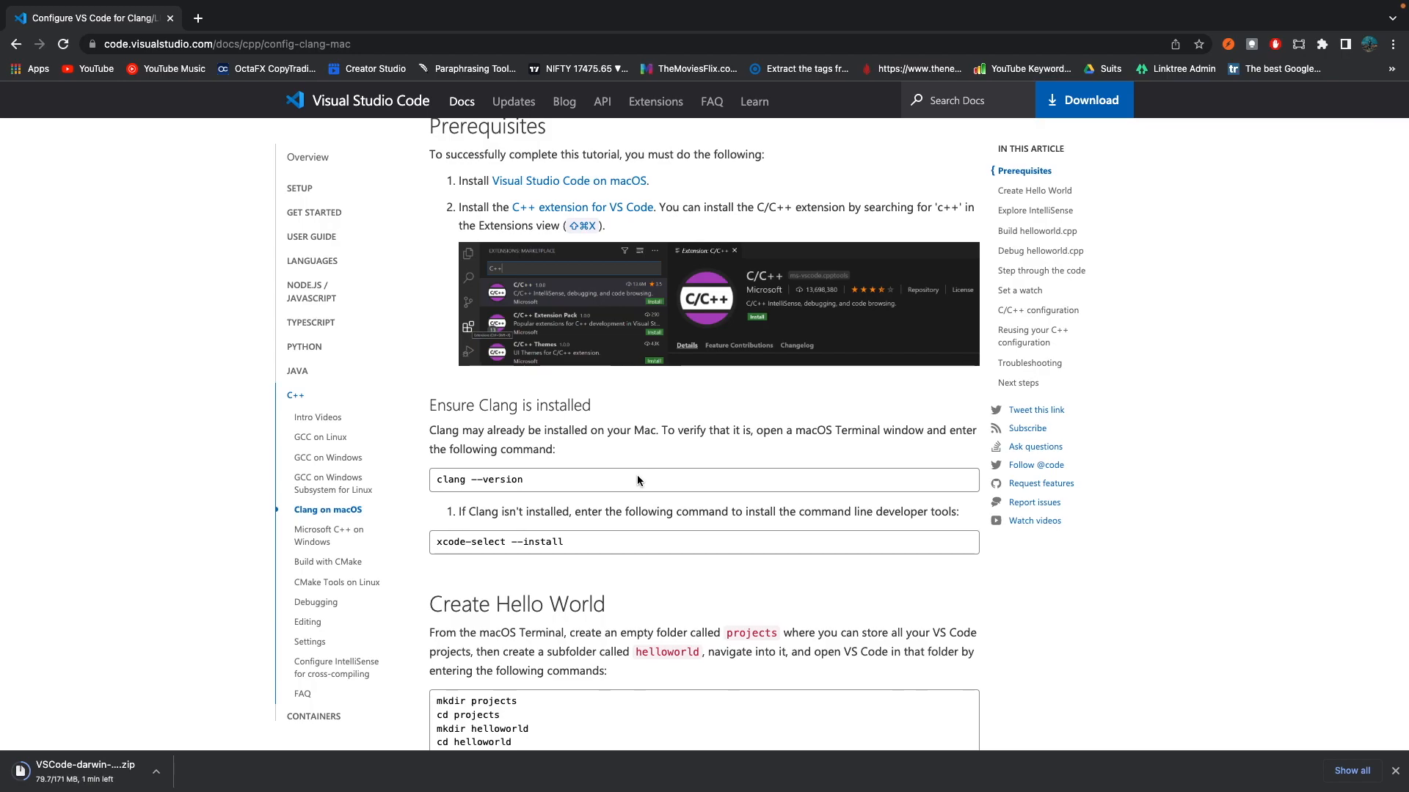
pyautogui.moveTo(509, 474)
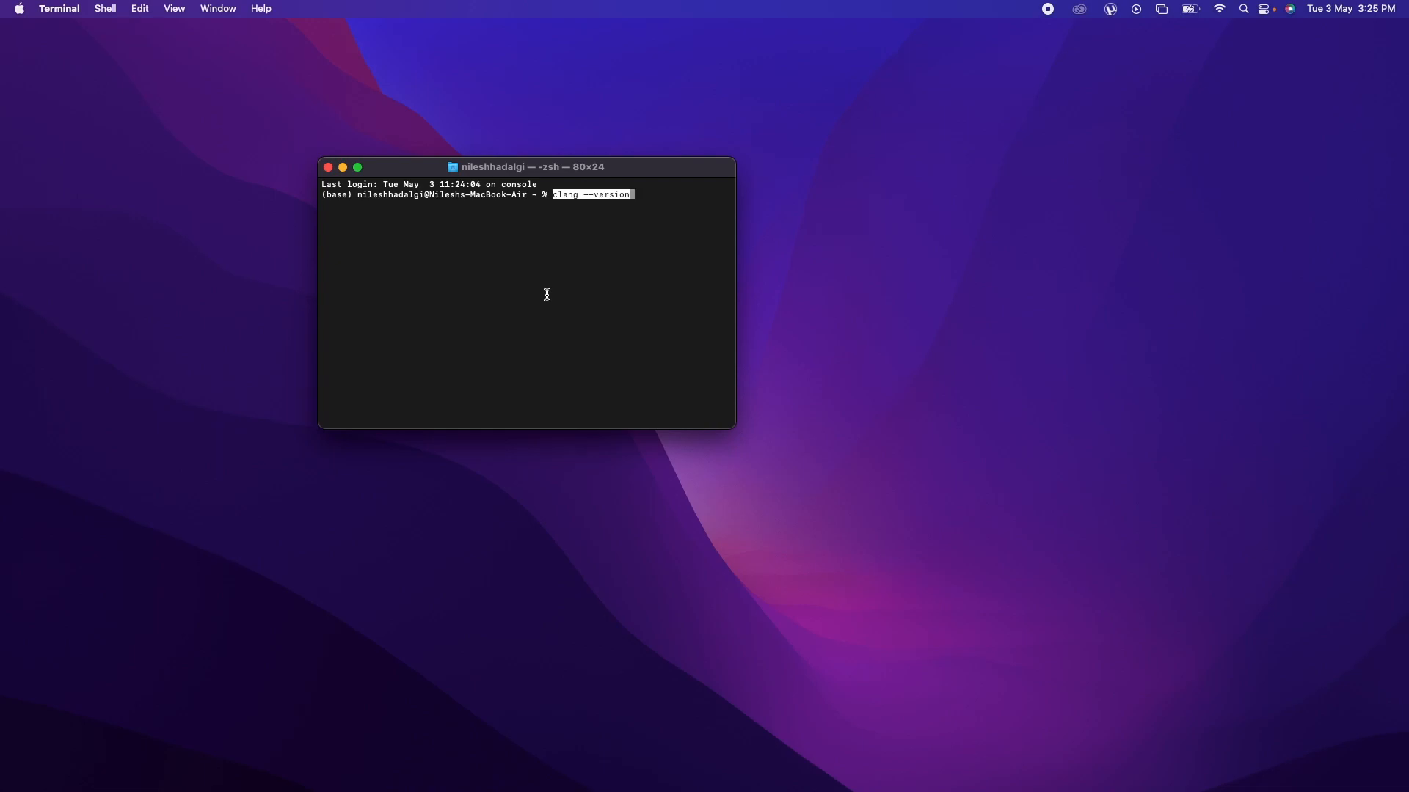
# - Run 'clang --version' and then 'xcode-select --install' in Terminal
pyautogui.press('Return')
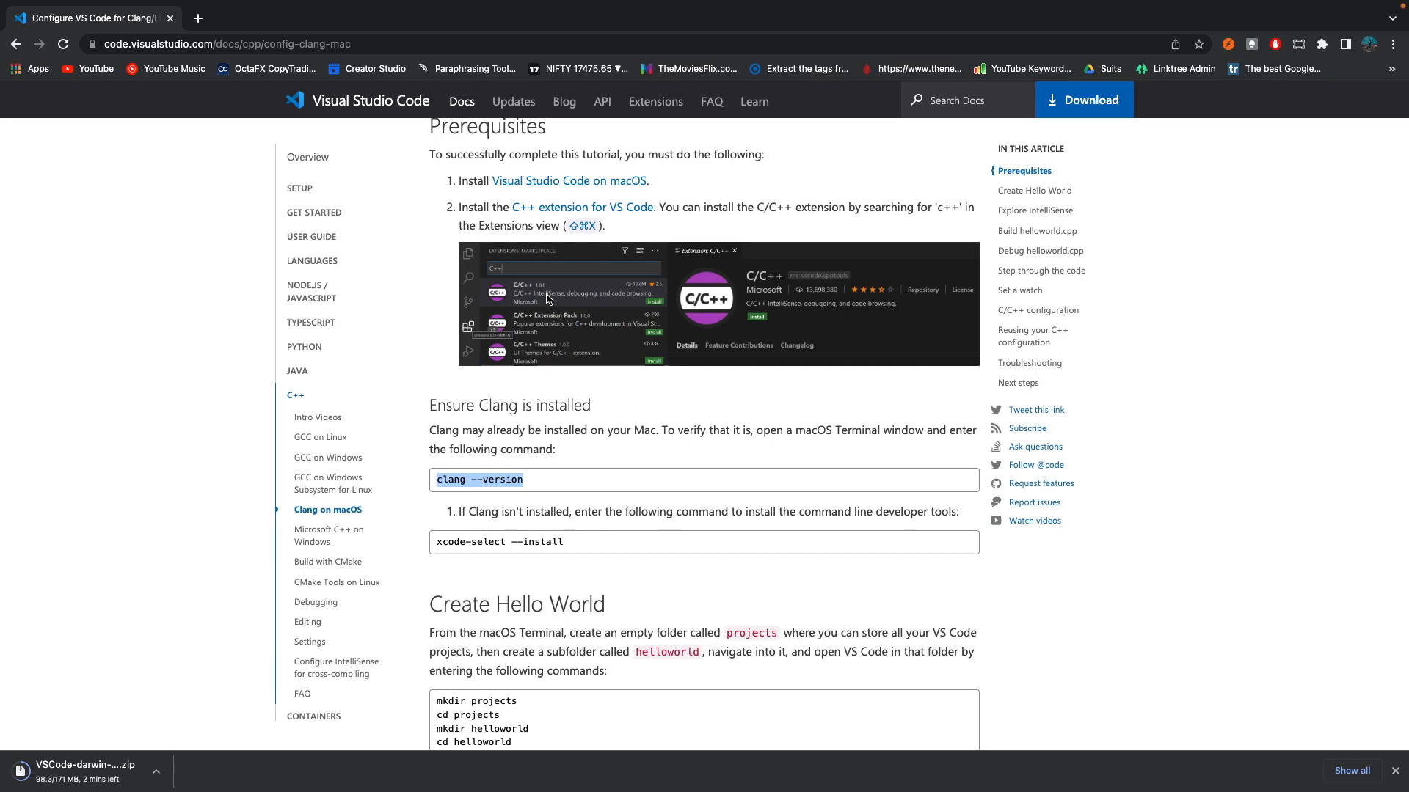
pyautogui.moveTo(456, 528)
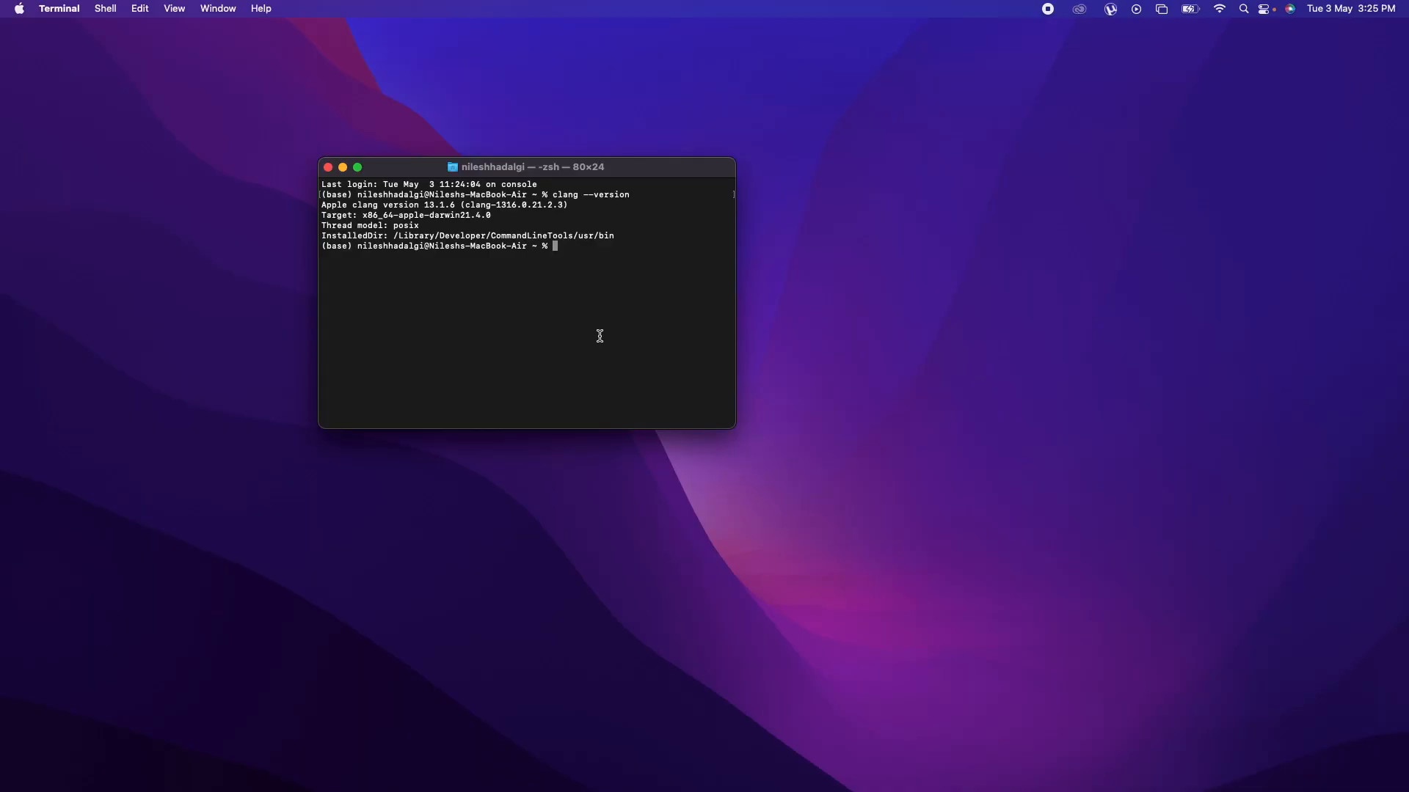
pyautogui.write('xcode-select --install')
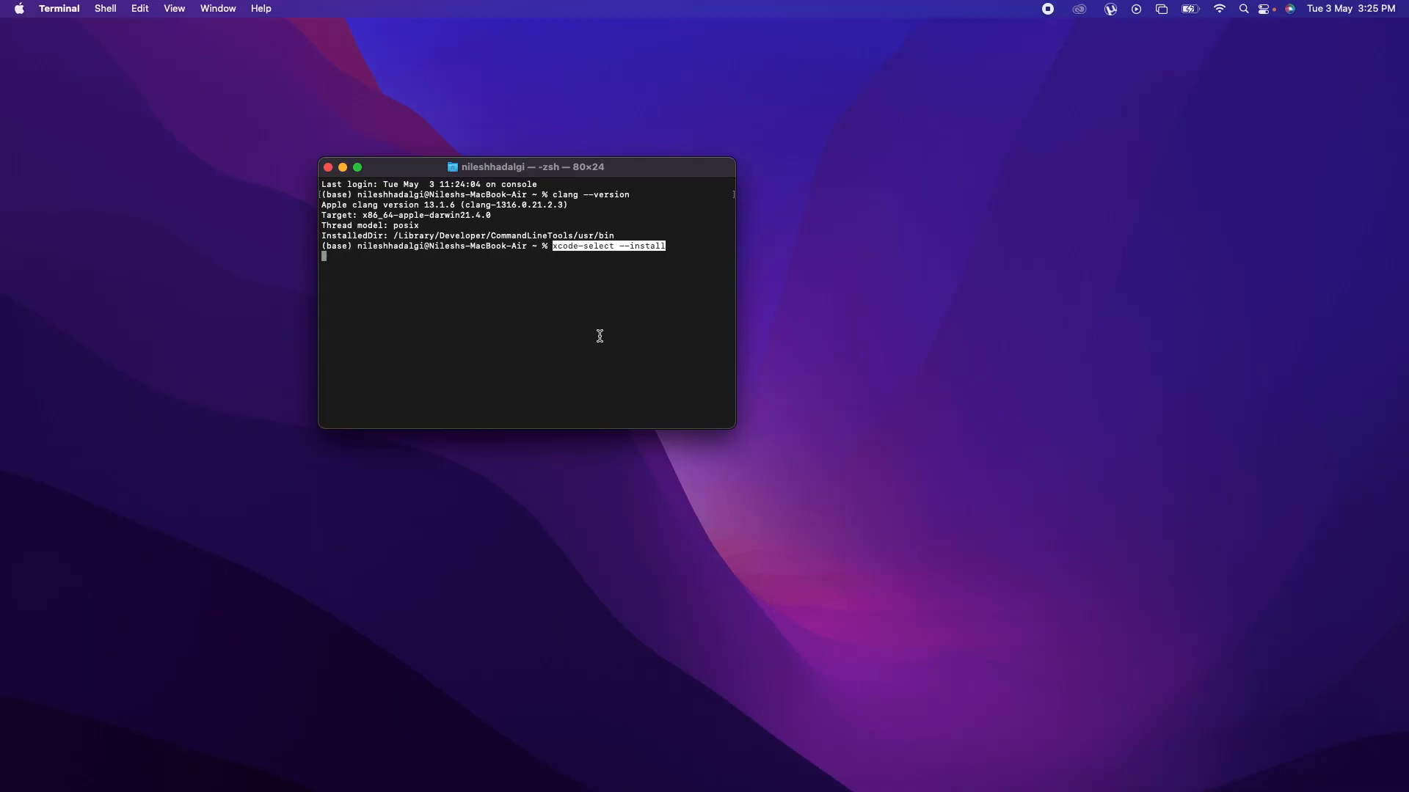
pyautogui.press('Return')
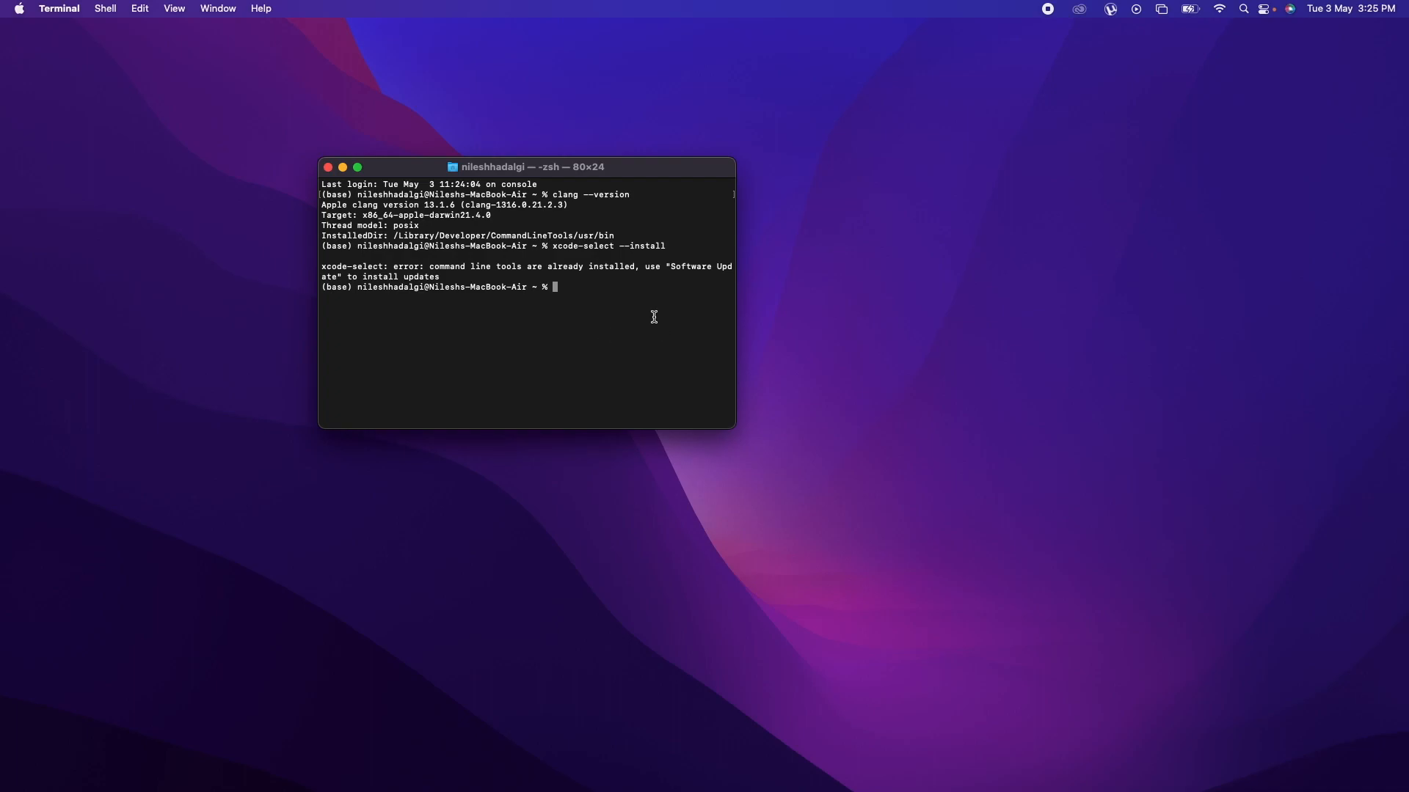
pyautogui.click(1243, 9)
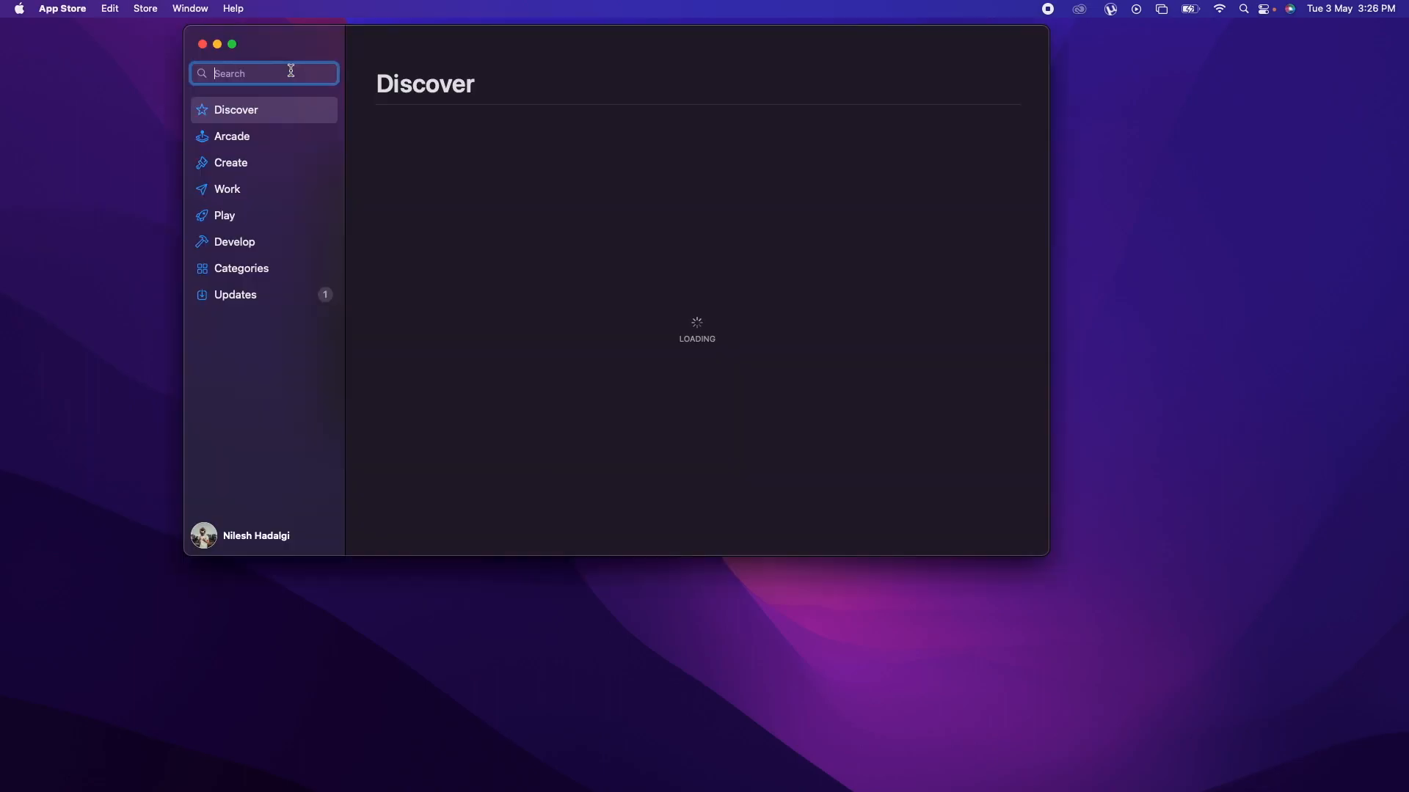
# - Search the App Store for 'xcode' and select the Xcode result
pyautogui.write('xcode')
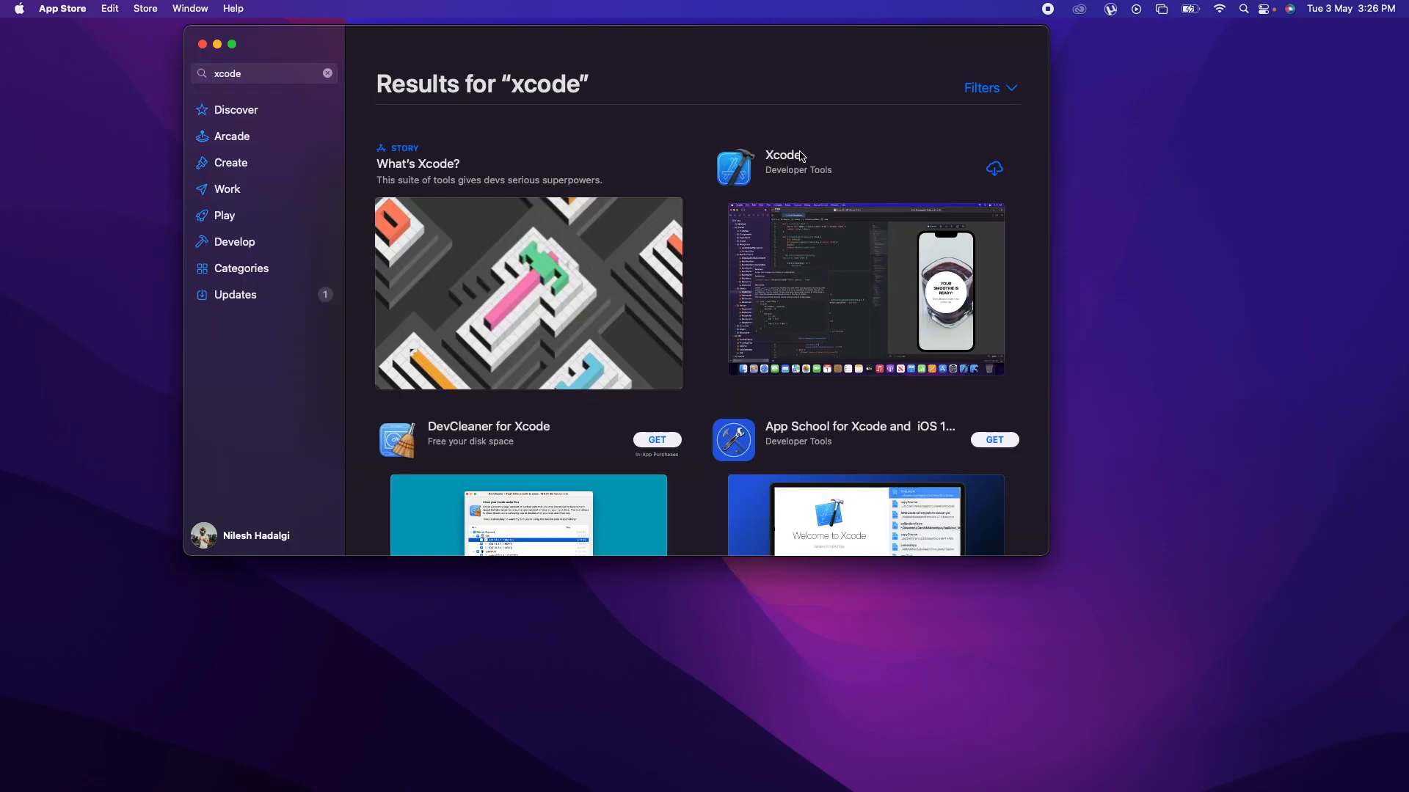
pyautogui.click(781, 156)
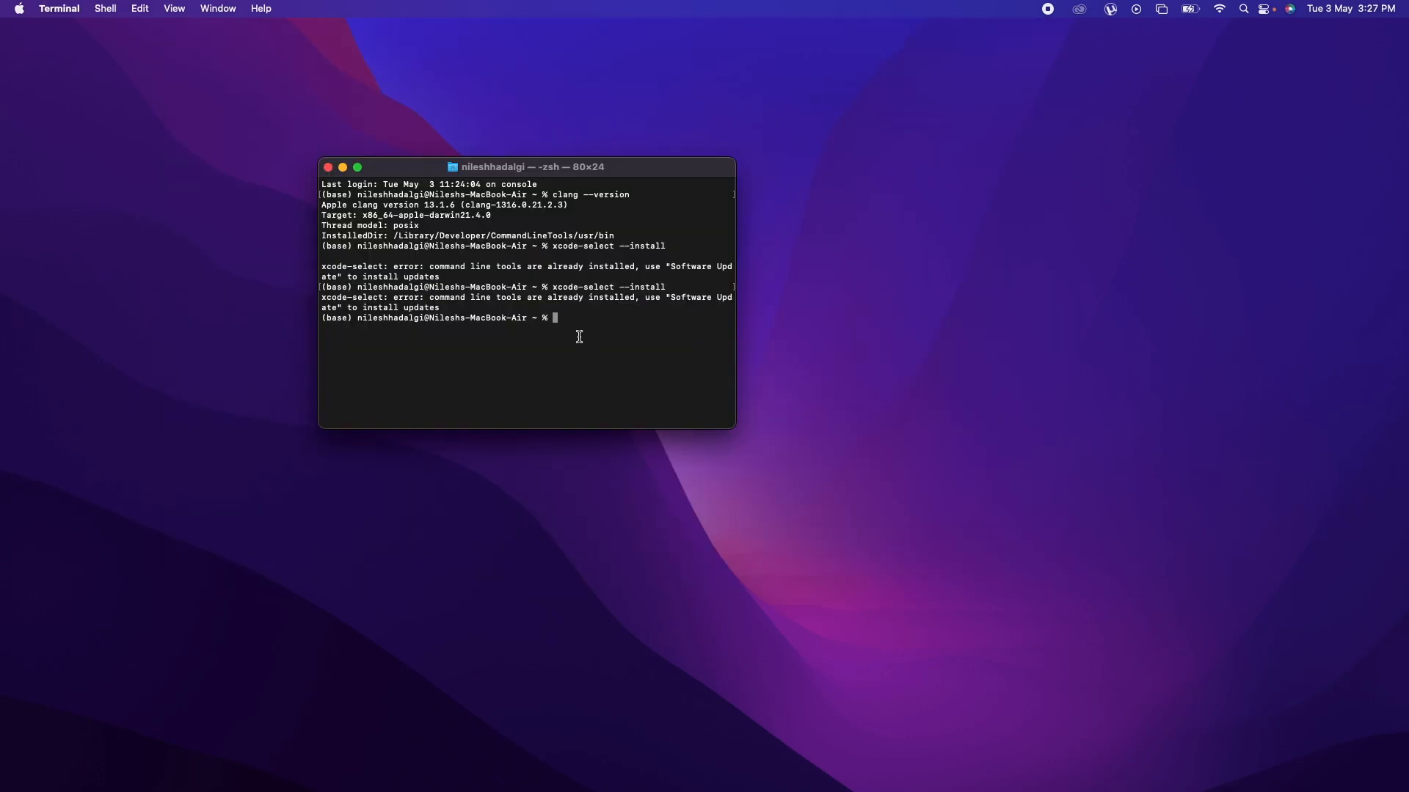
pyautogui.moveTo(629, 306)
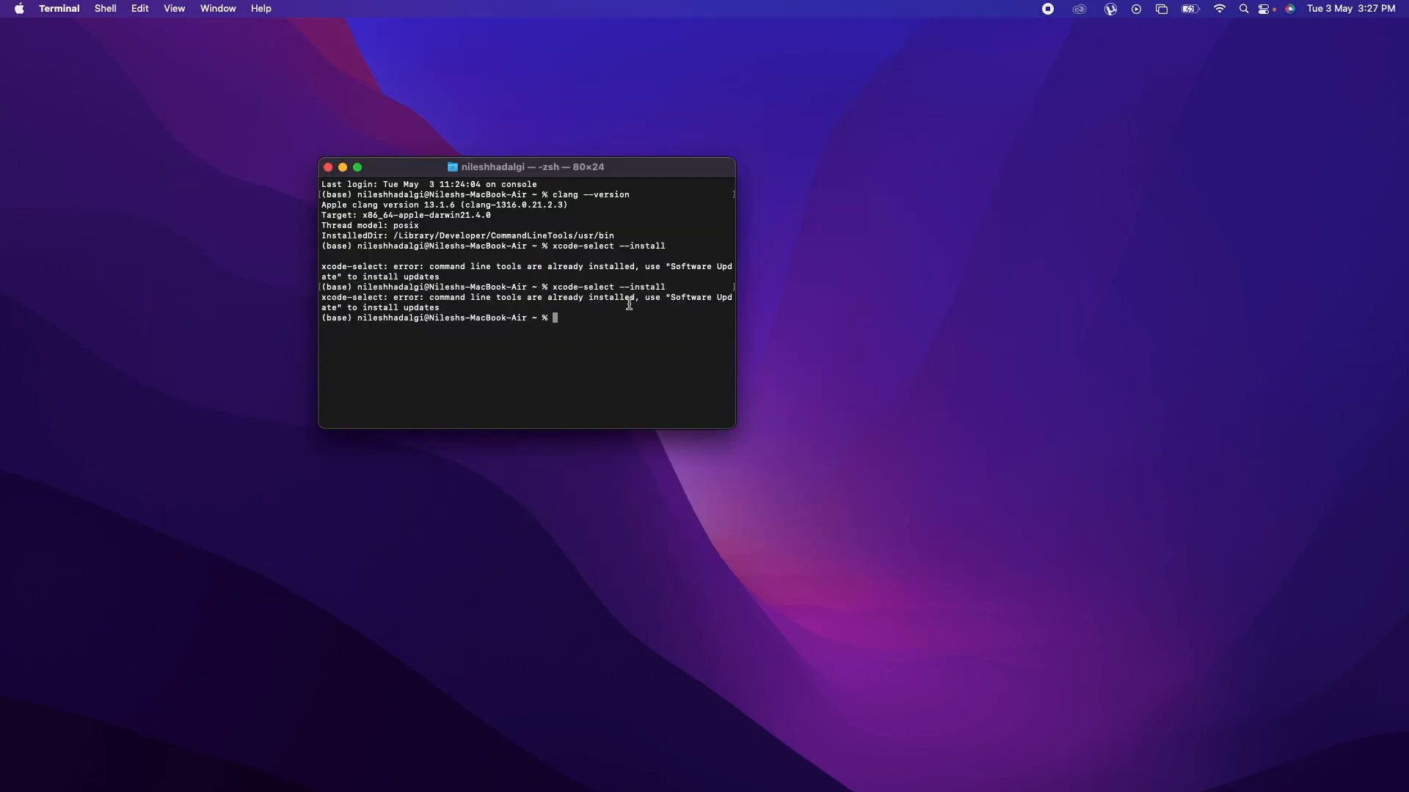
pyautogui.moveTo(575, 342)
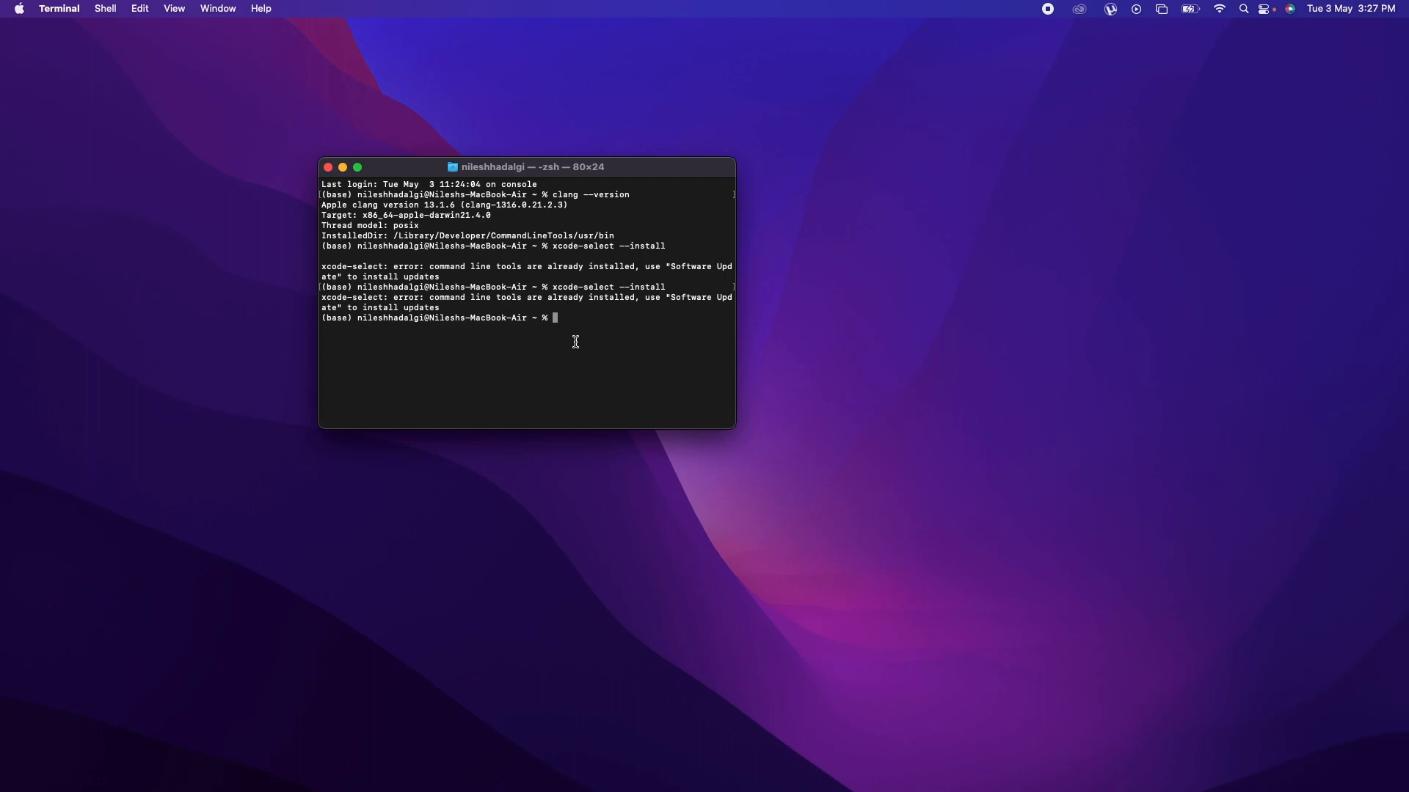
pyautogui.moveTo(558, 194)
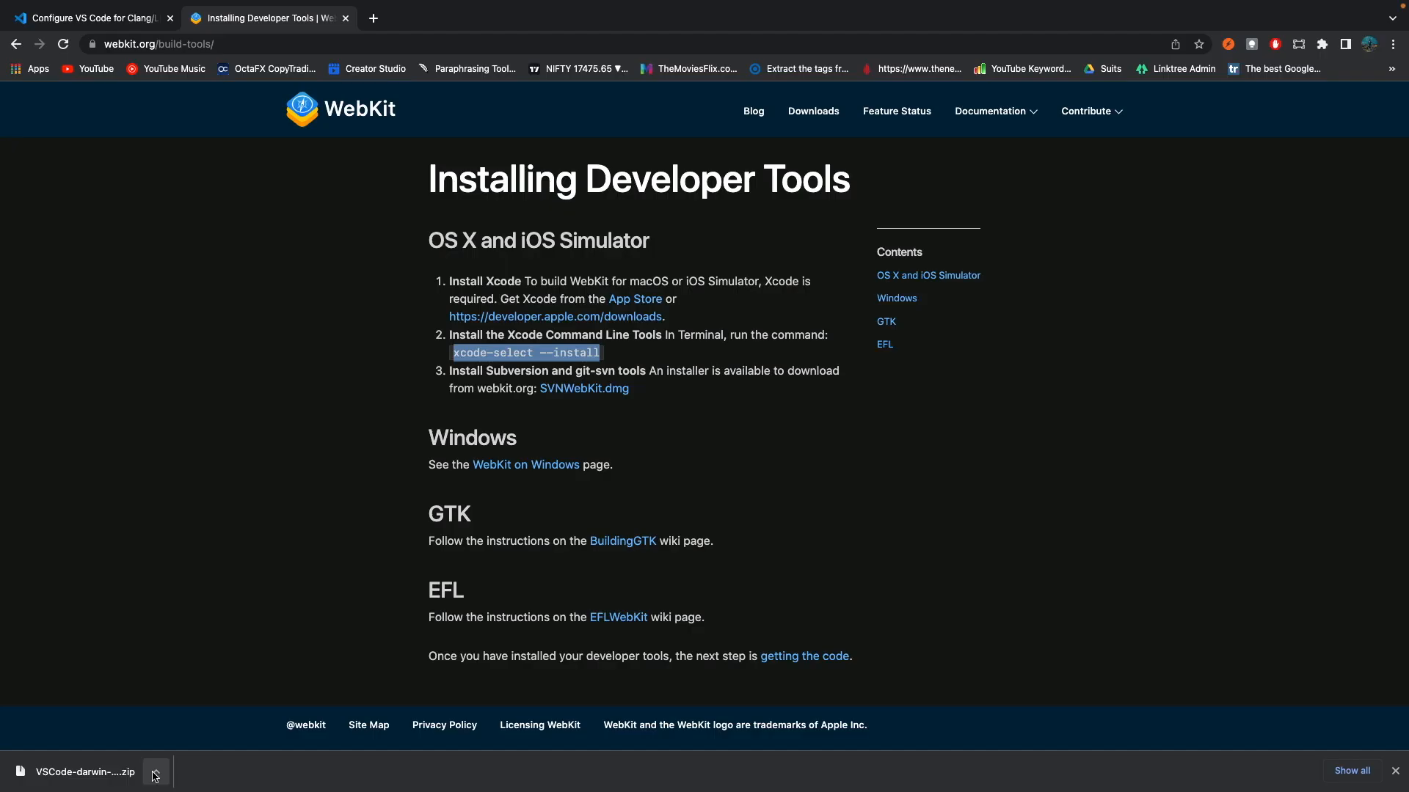
# - Open the downloaded VSCode-darwin zip from Chrome's download bar
pyautogui.click(154, 775)
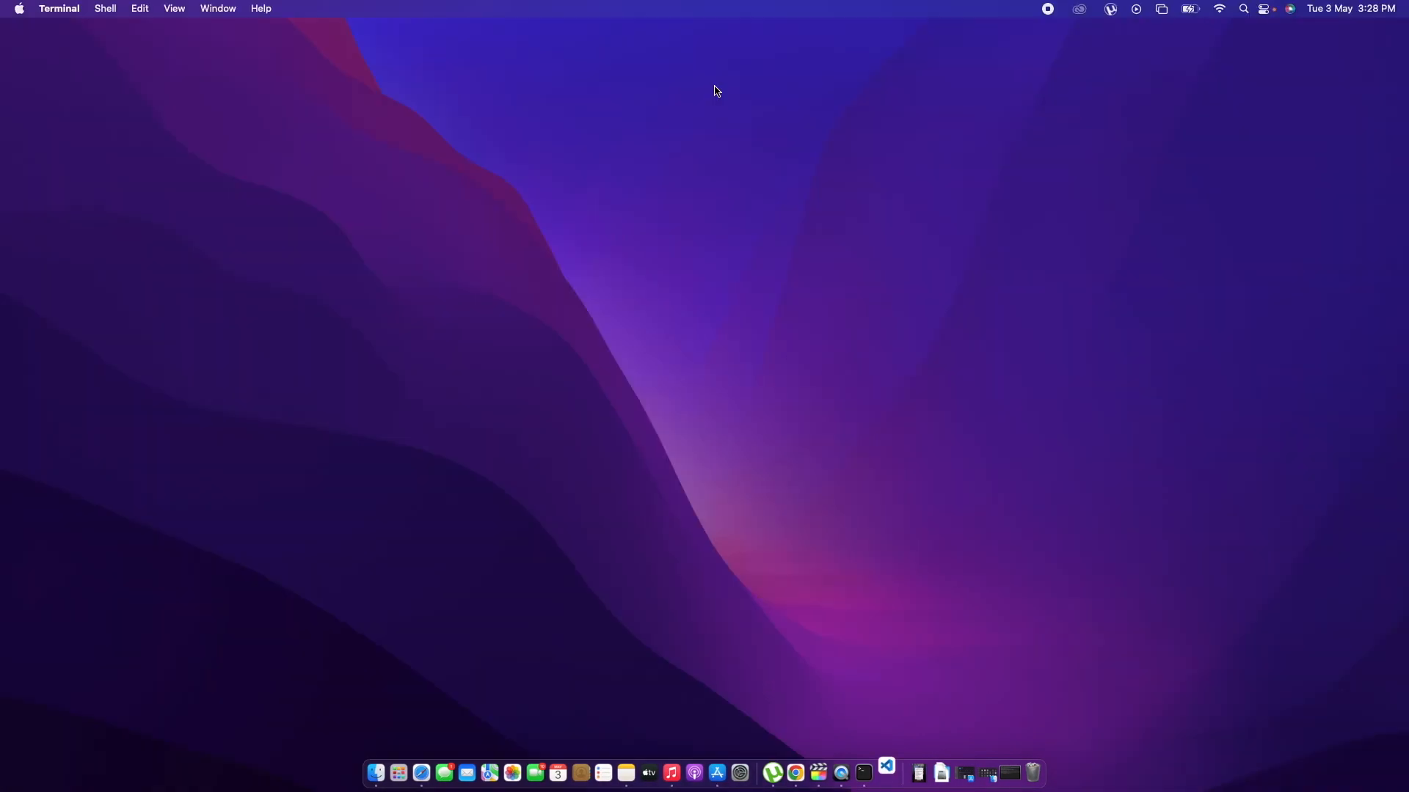
pyautogui.moveTo(738, 332)
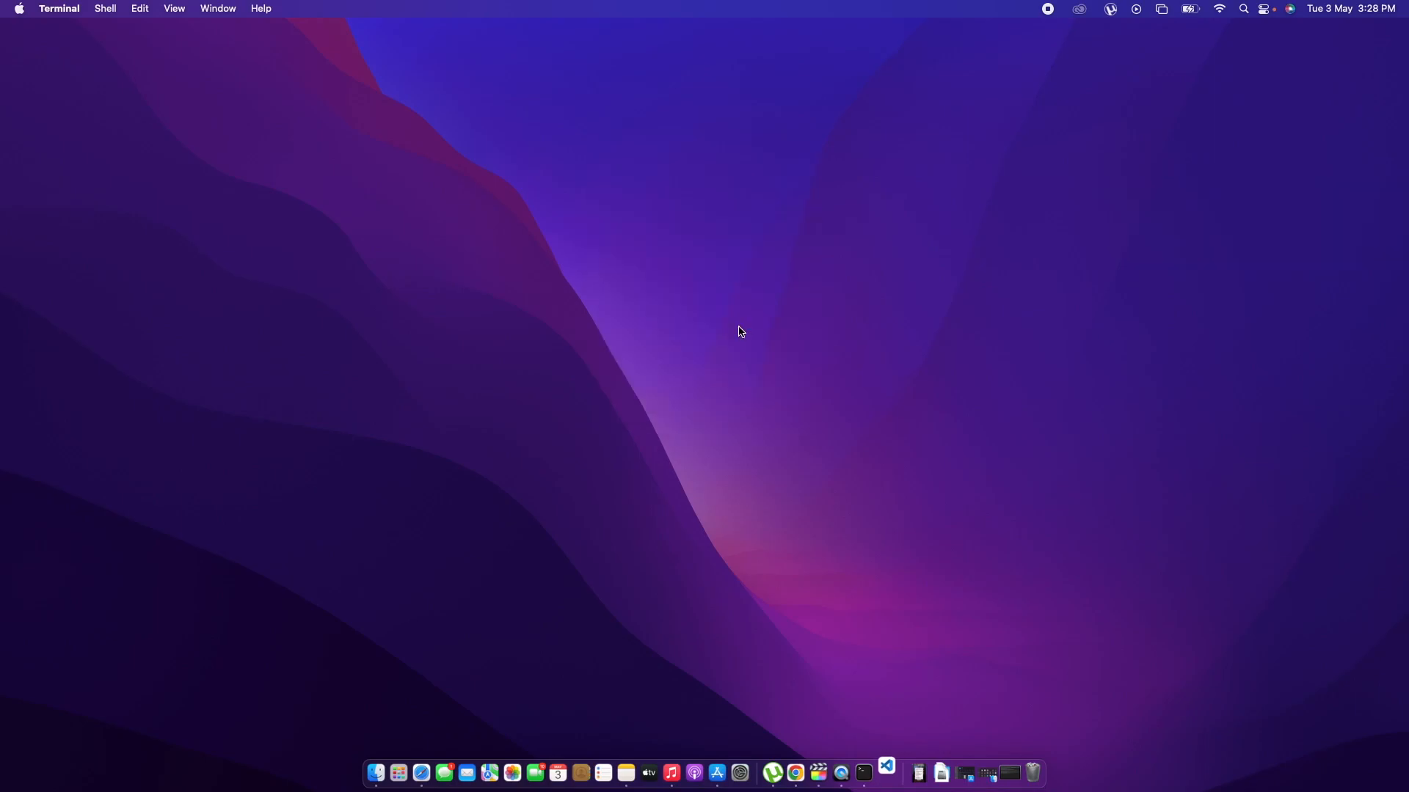
# - Launch Visual Studio Code from the Dock to its Get Started page
pyautogui.click(884, 770)
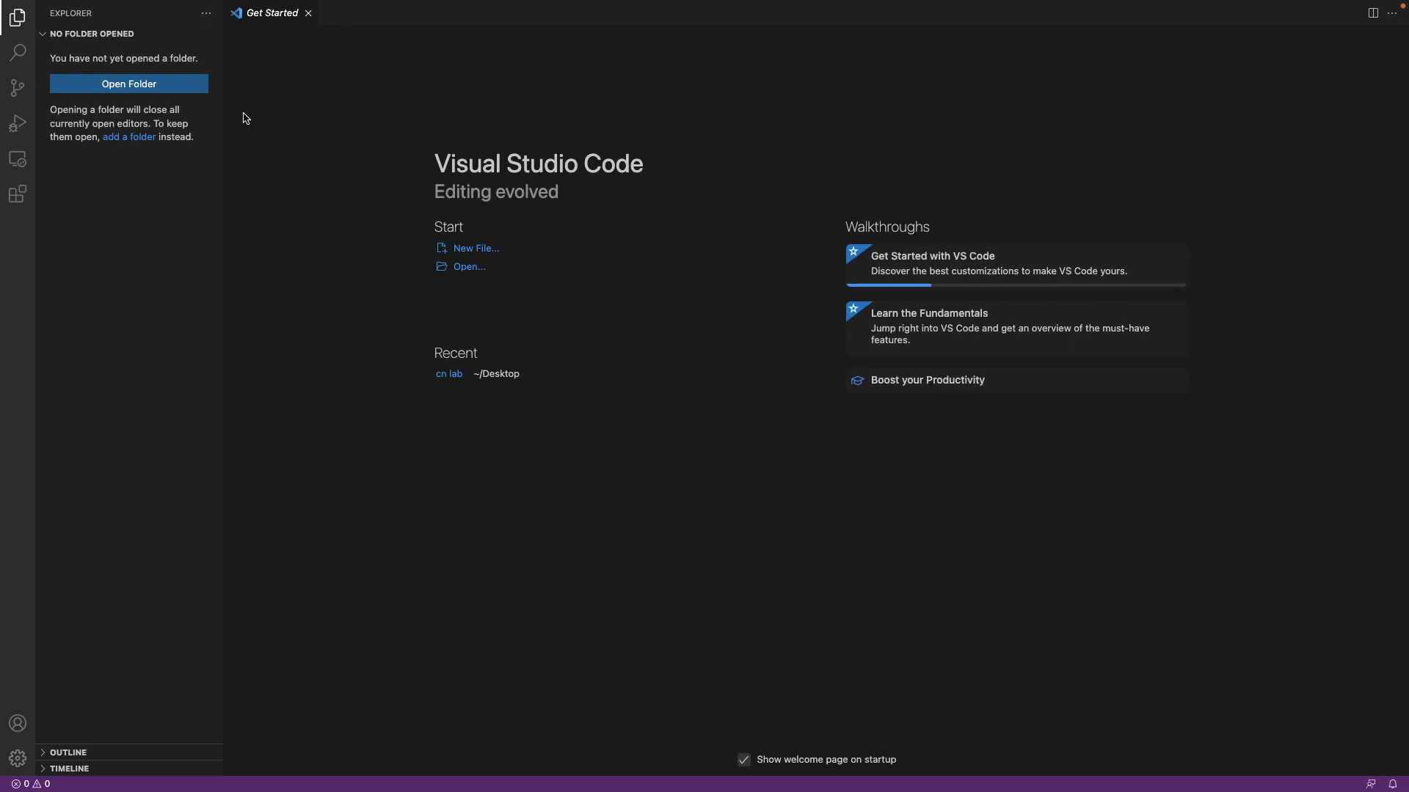
pyautogui.moveTo(25, 195)
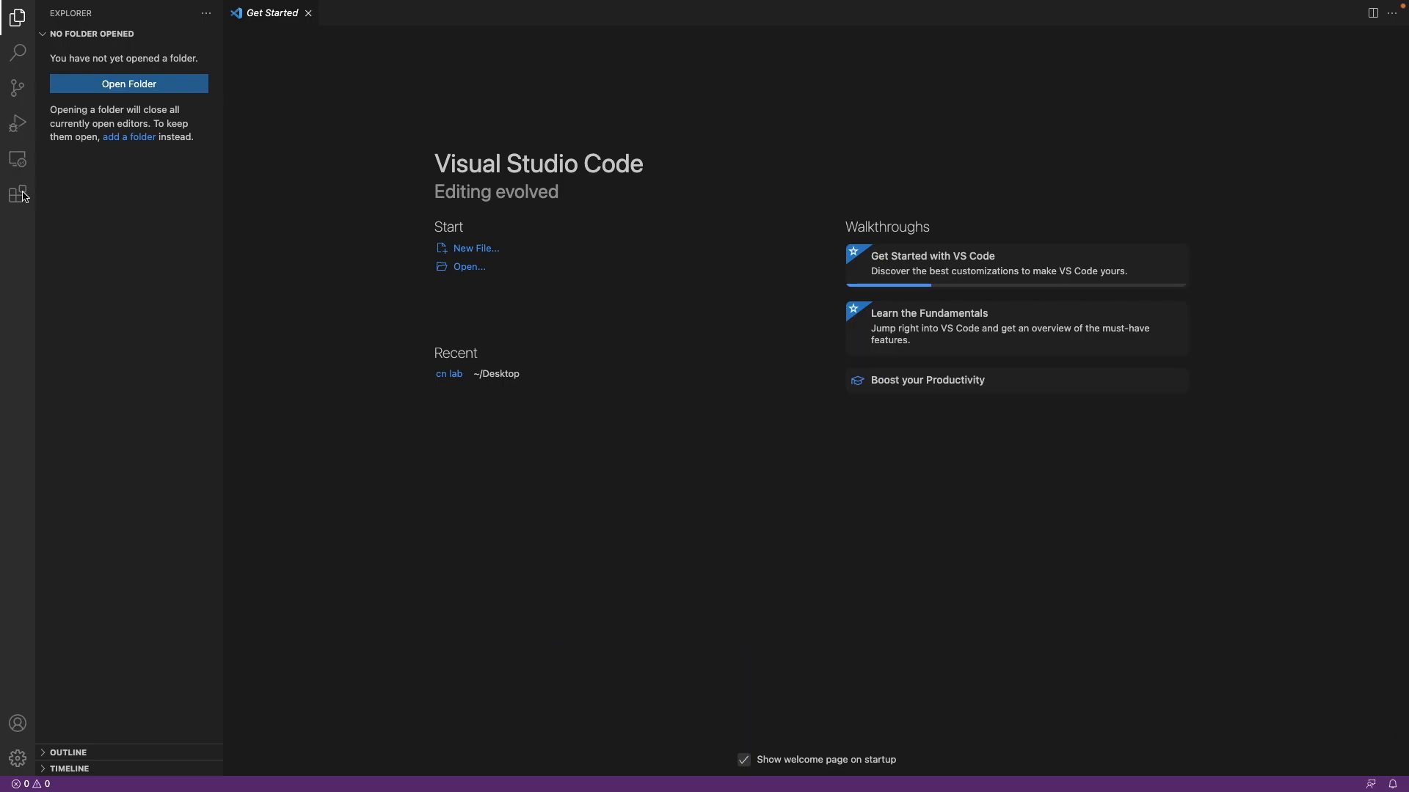
# - Show the installed extensions and view the Microsoft C/C++ extension's details
pyautogui.click(17, 193)
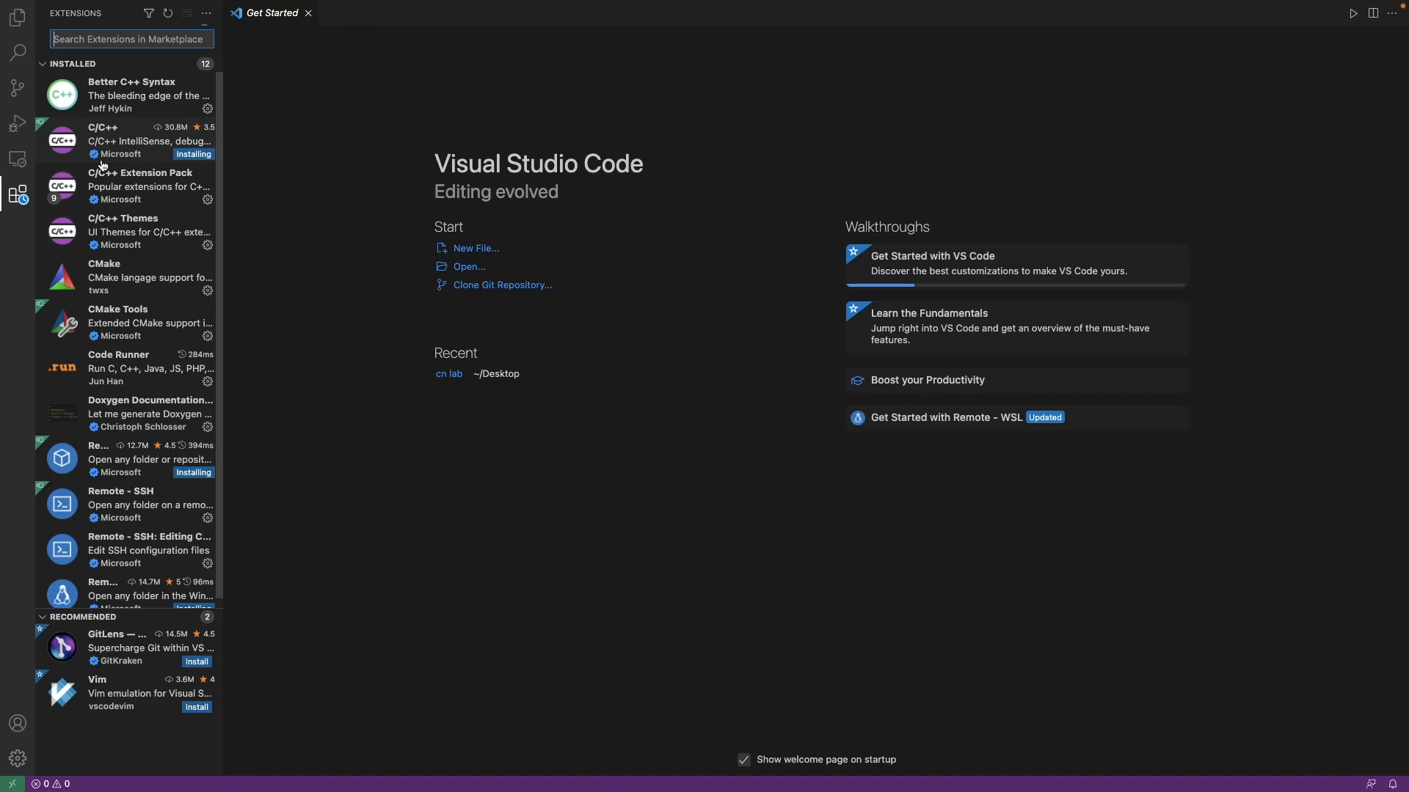
pyautogui.moveTo(122, 139)
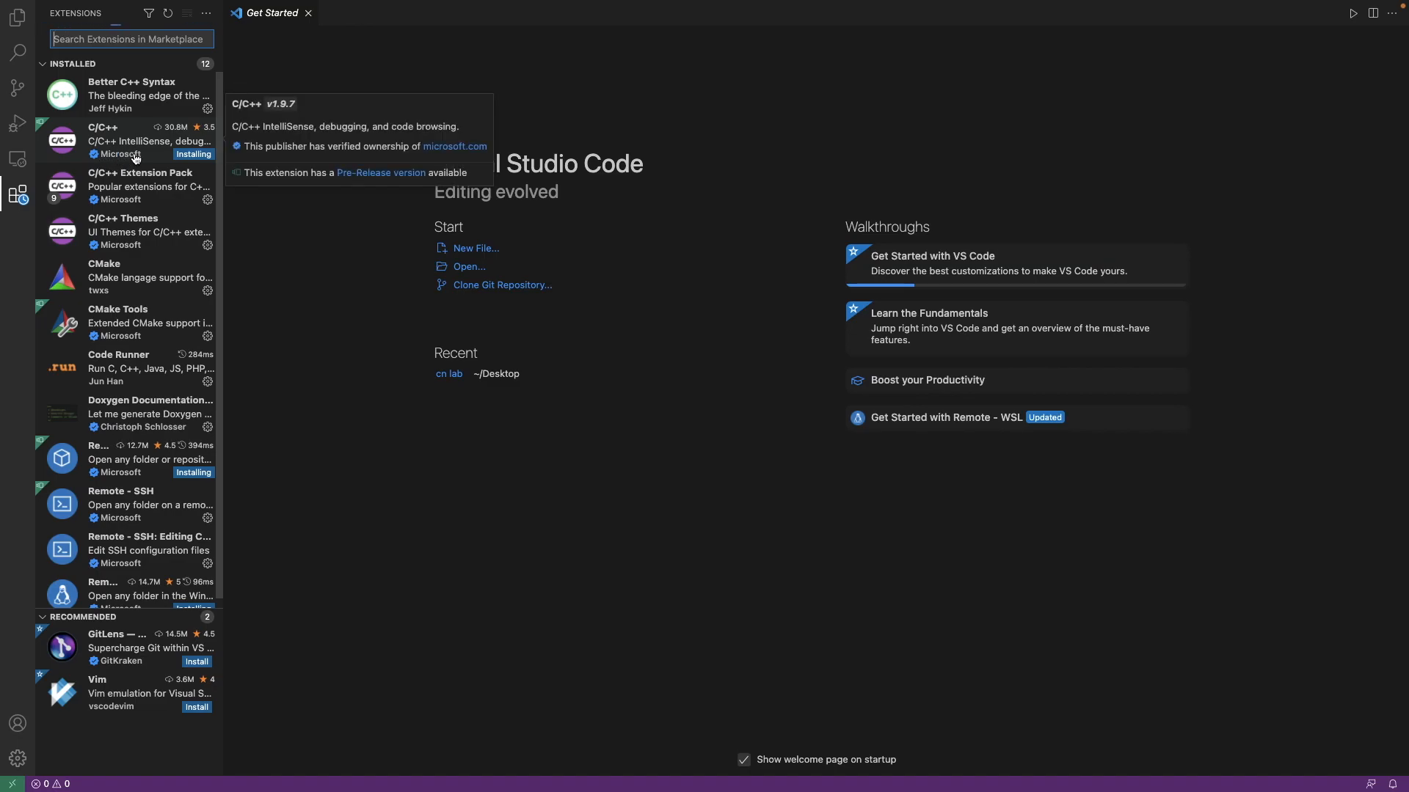
pyautogui.click(127, 141)
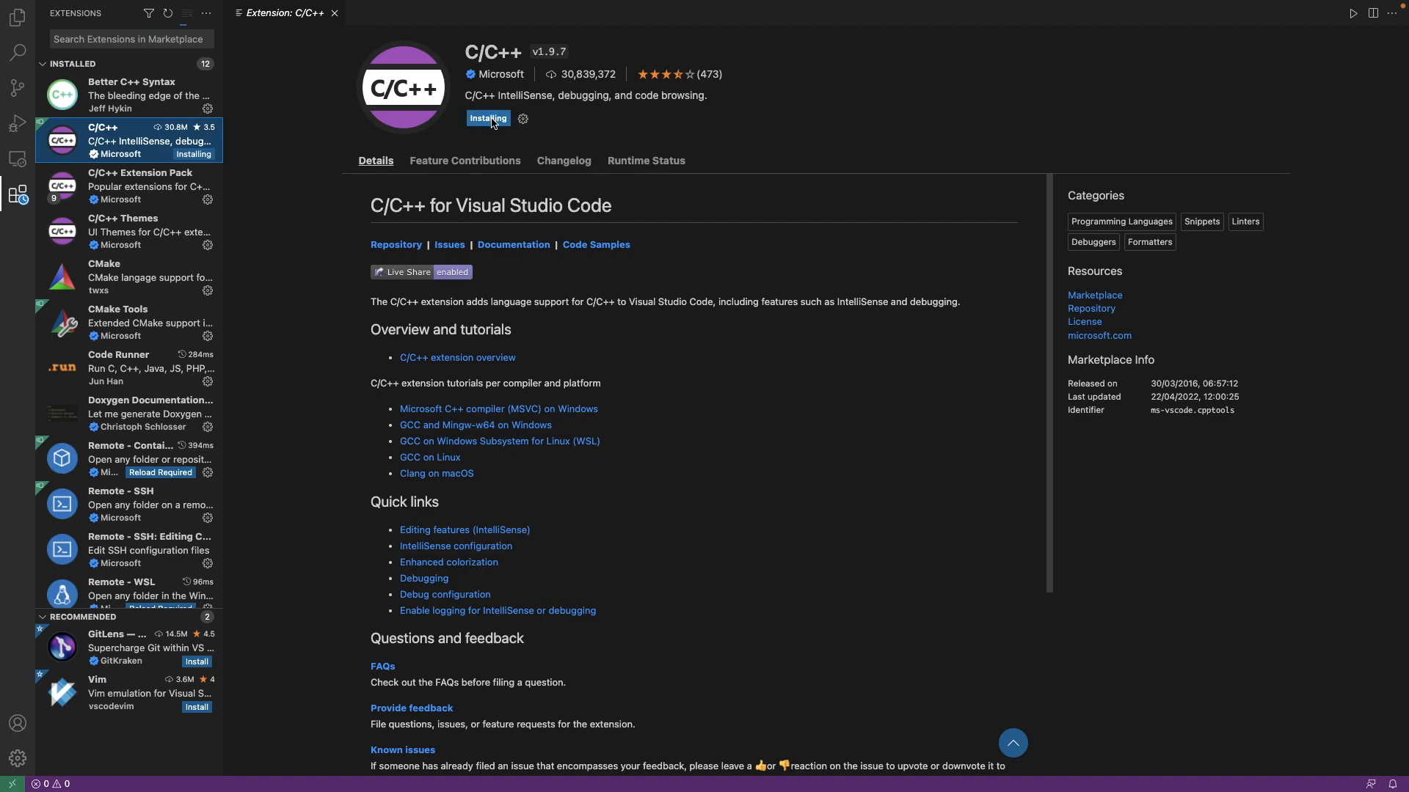
pyautogui.moveTo(510, 123)
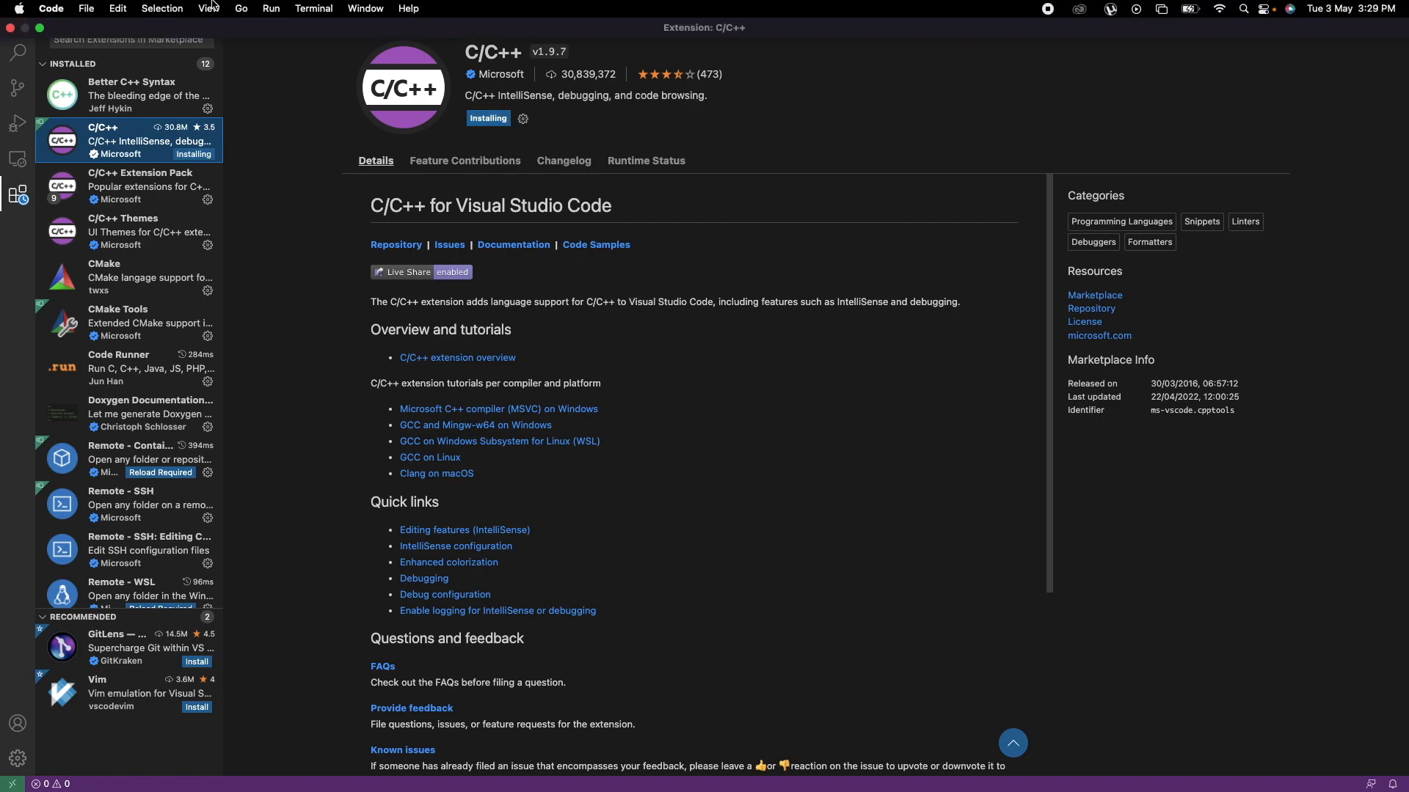
# - Search the Marketplace for 'code runner' and review Code Runner by Jun Han's details page
pyautogui.click(131, 40)
pyautogui.write('code runner')
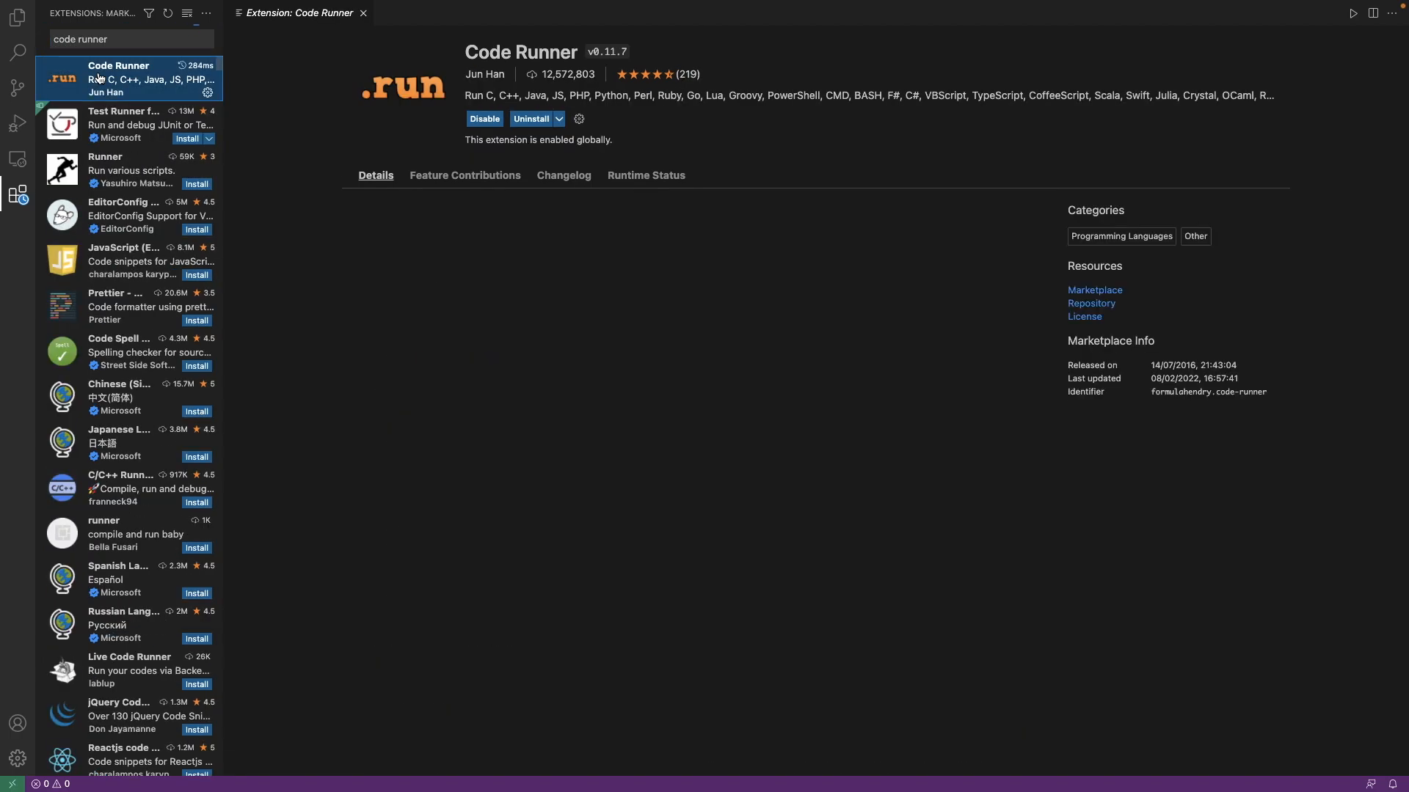
pyautogui.click(376, 175)
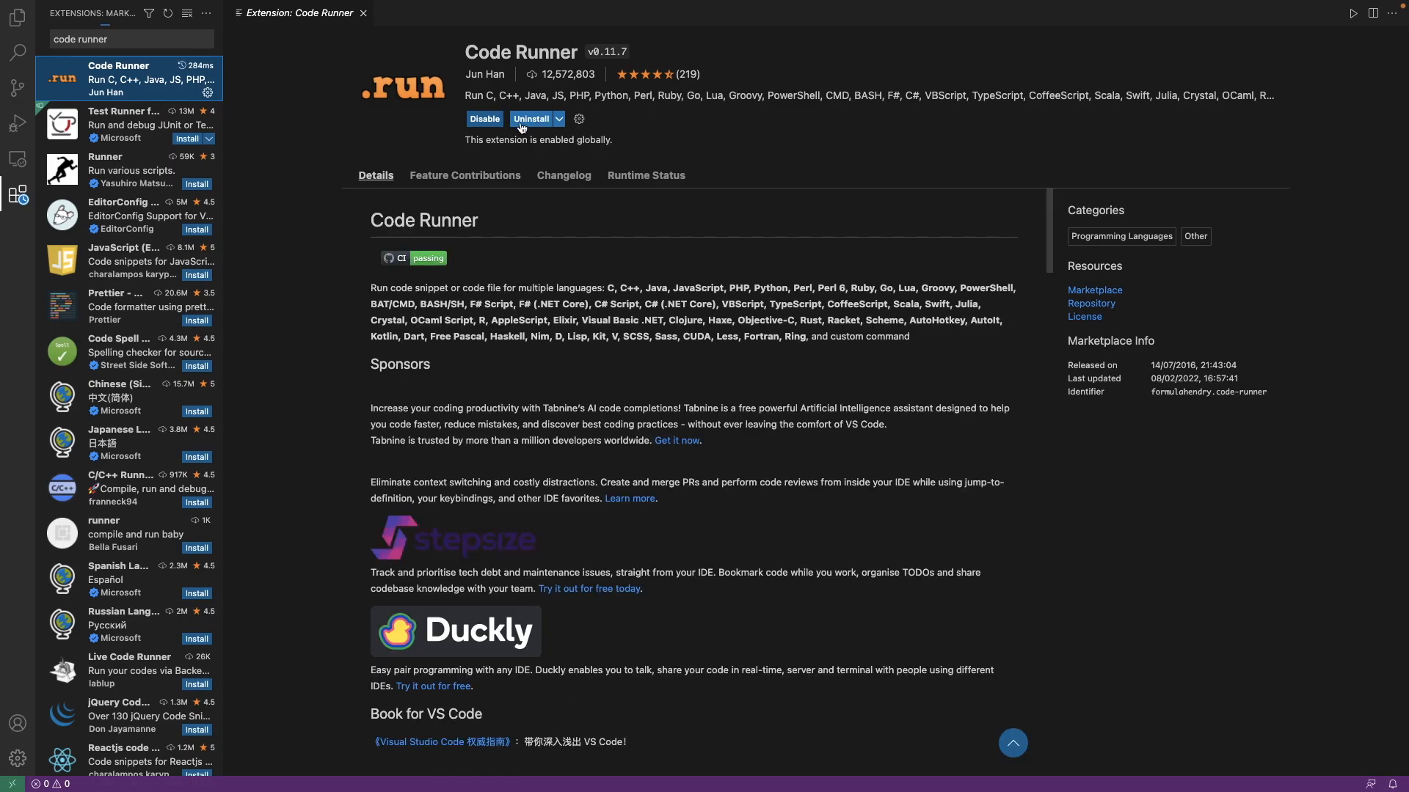
pyautogui.click(126, 123)
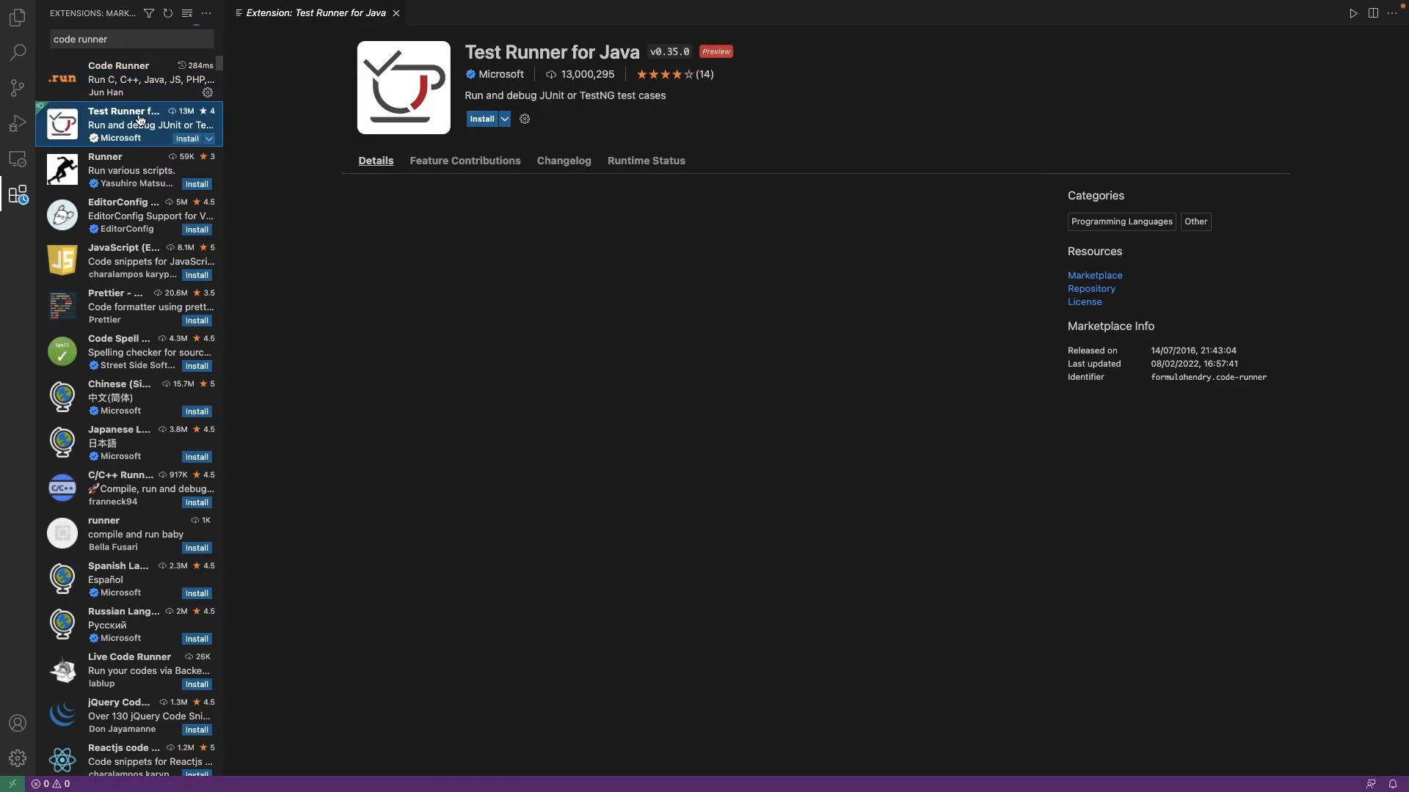
pyautogui.moveTo(133, 74)
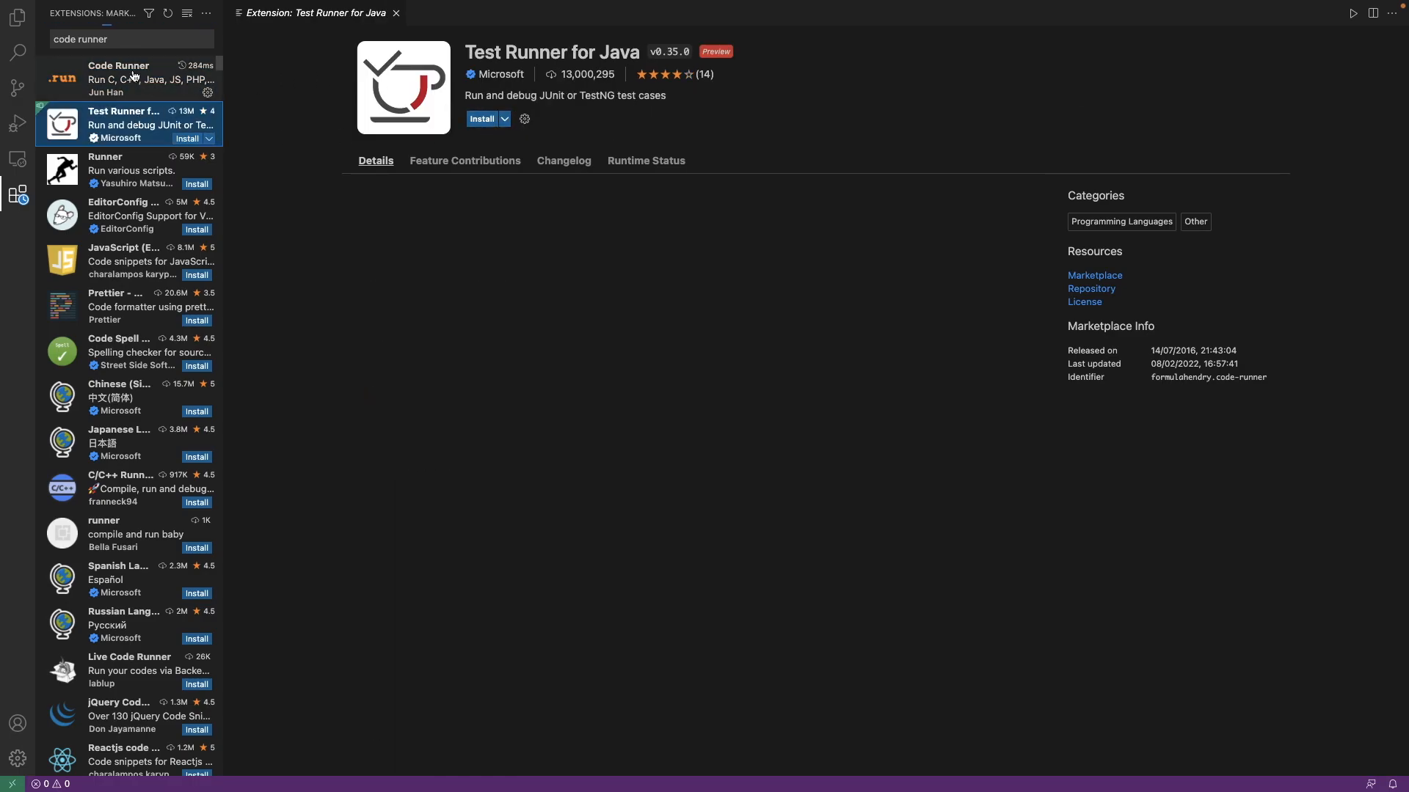
pyautogui.click(119, 78)
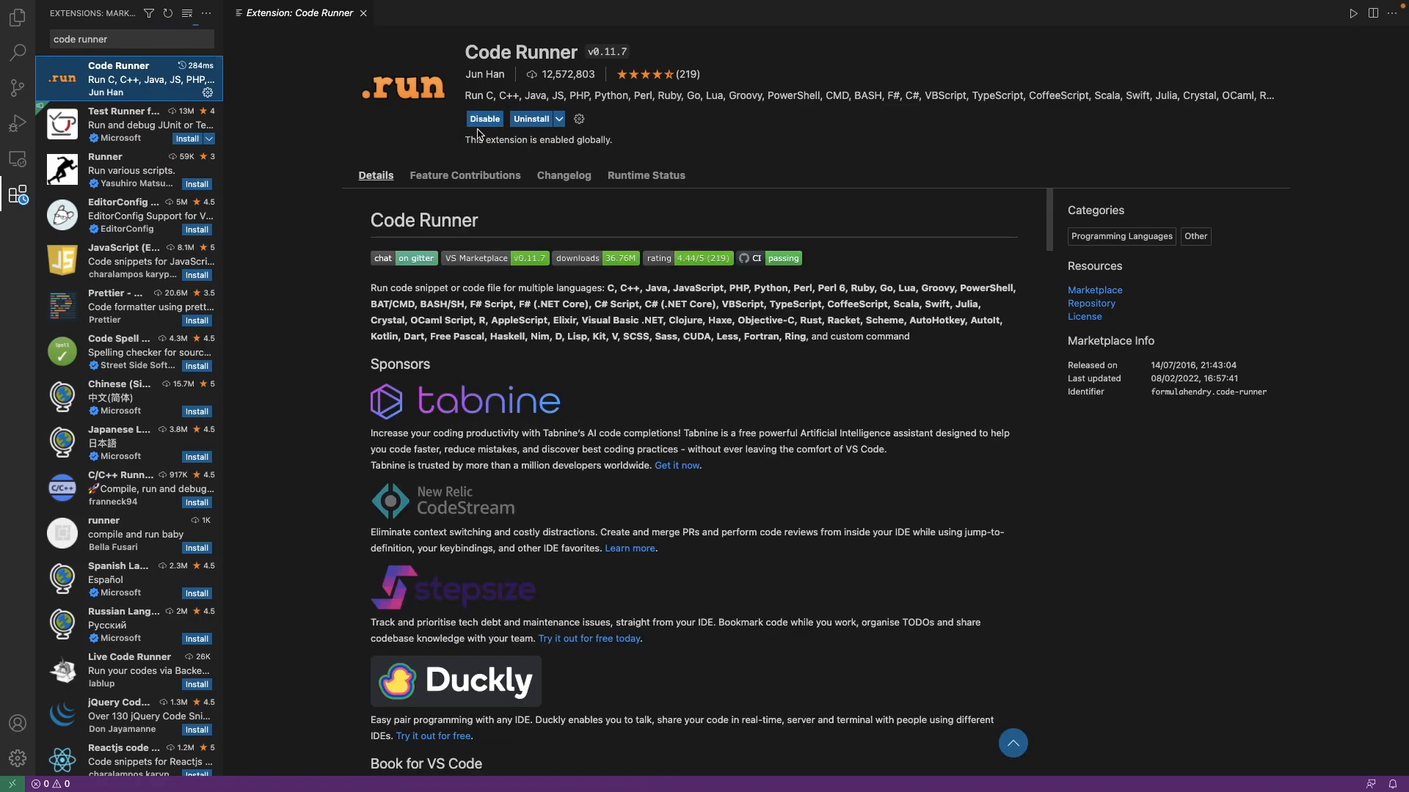
pyautogui.click(126, 124)
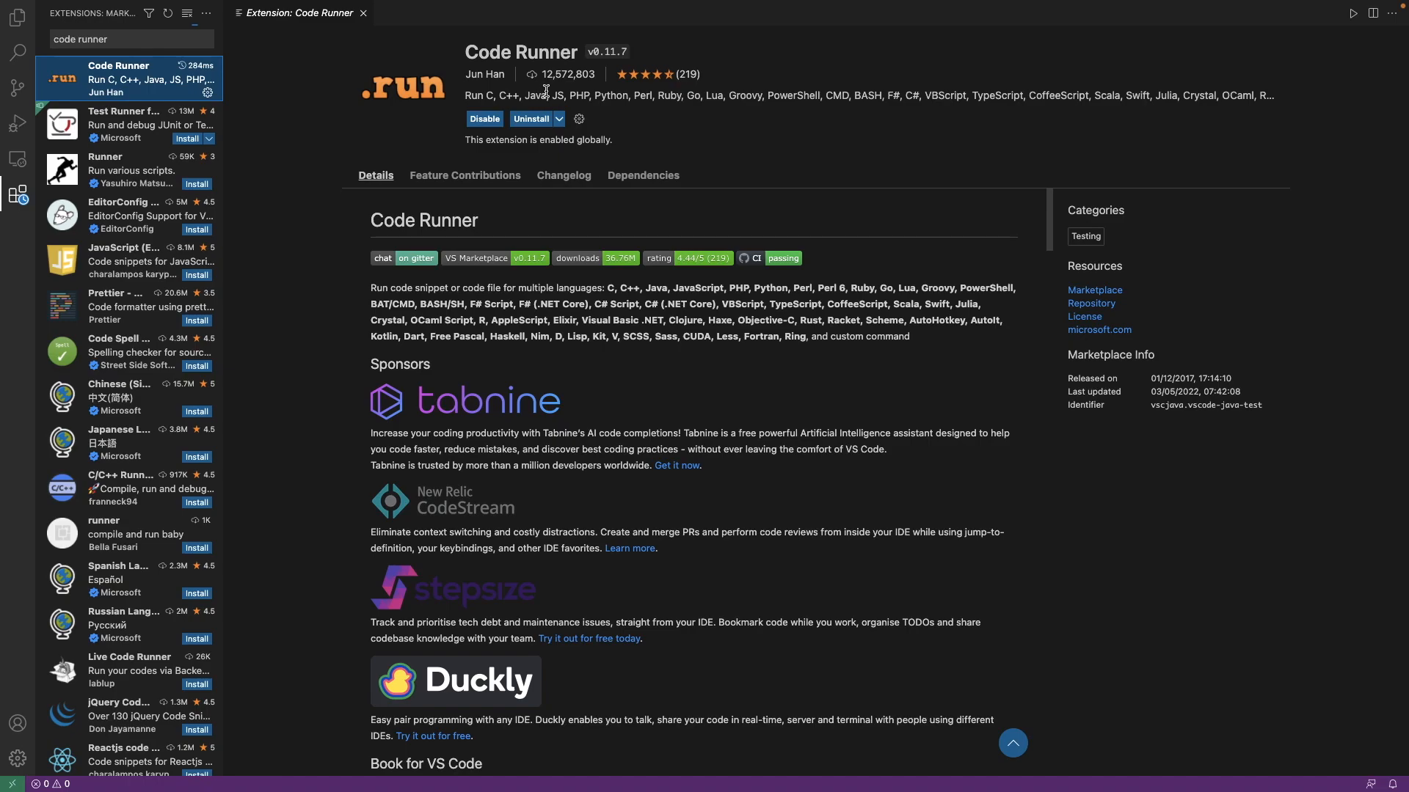
pyautogui.moveTo(595, 92)
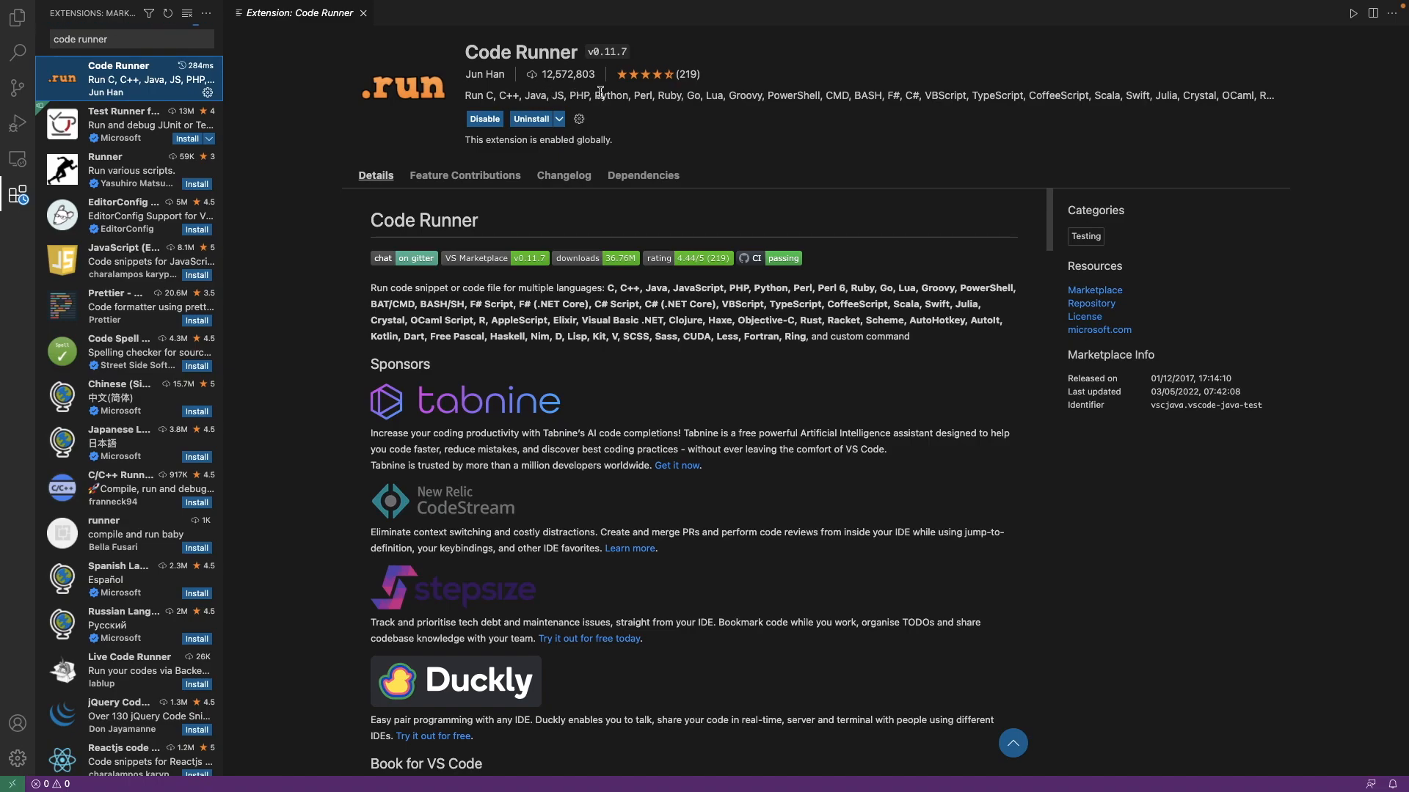
pyautogui.scroll(-3)
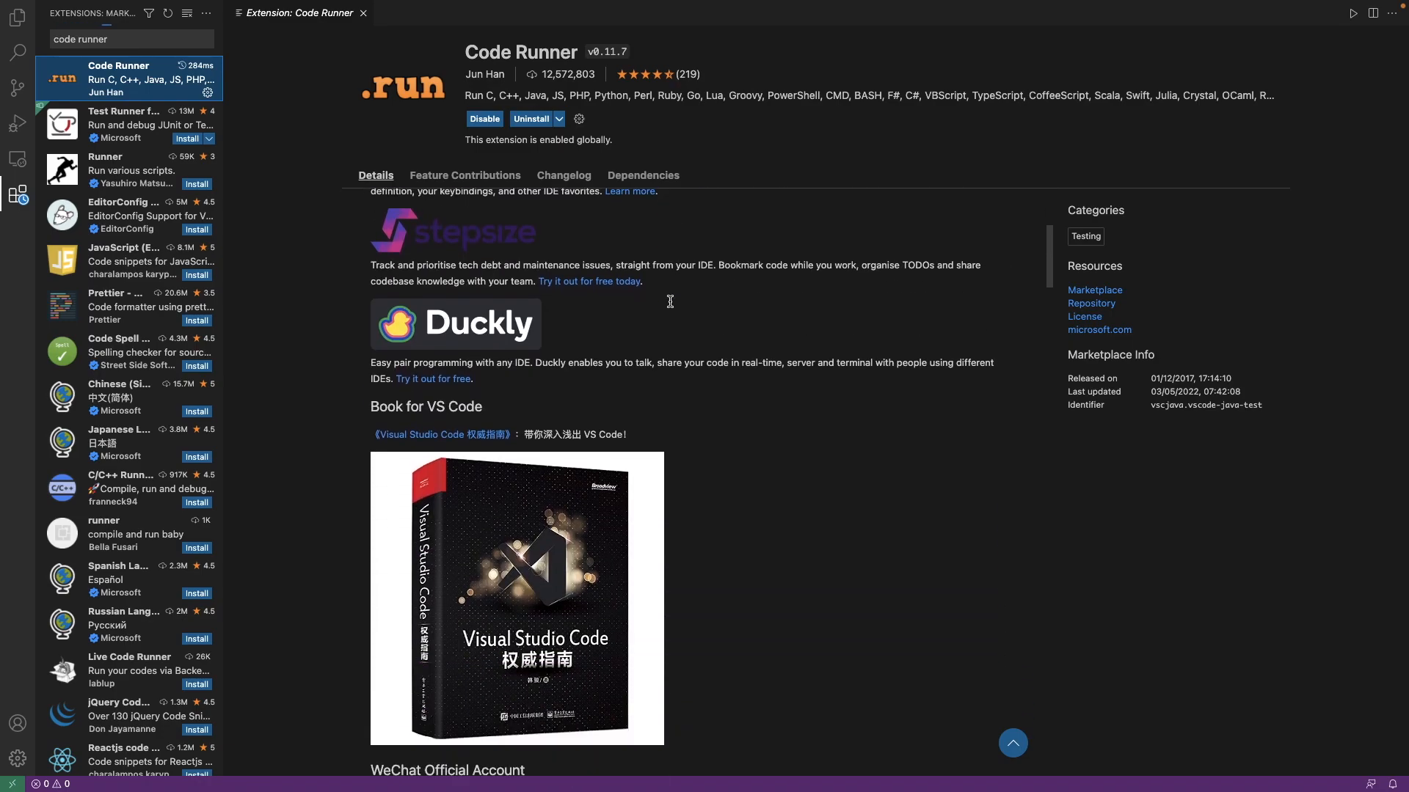
pyautogui.scroll(3)
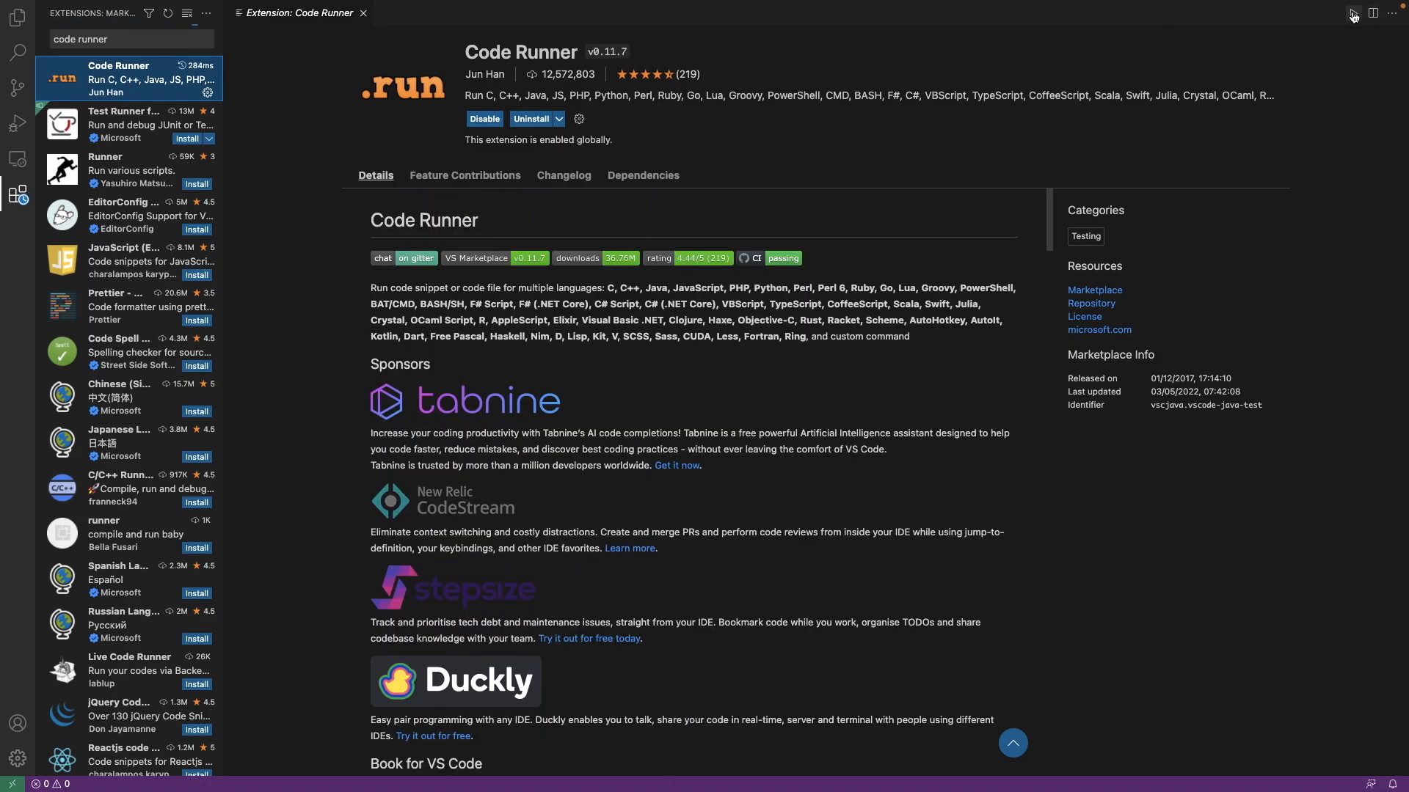
pyautogui.moveTo(1352, 69)
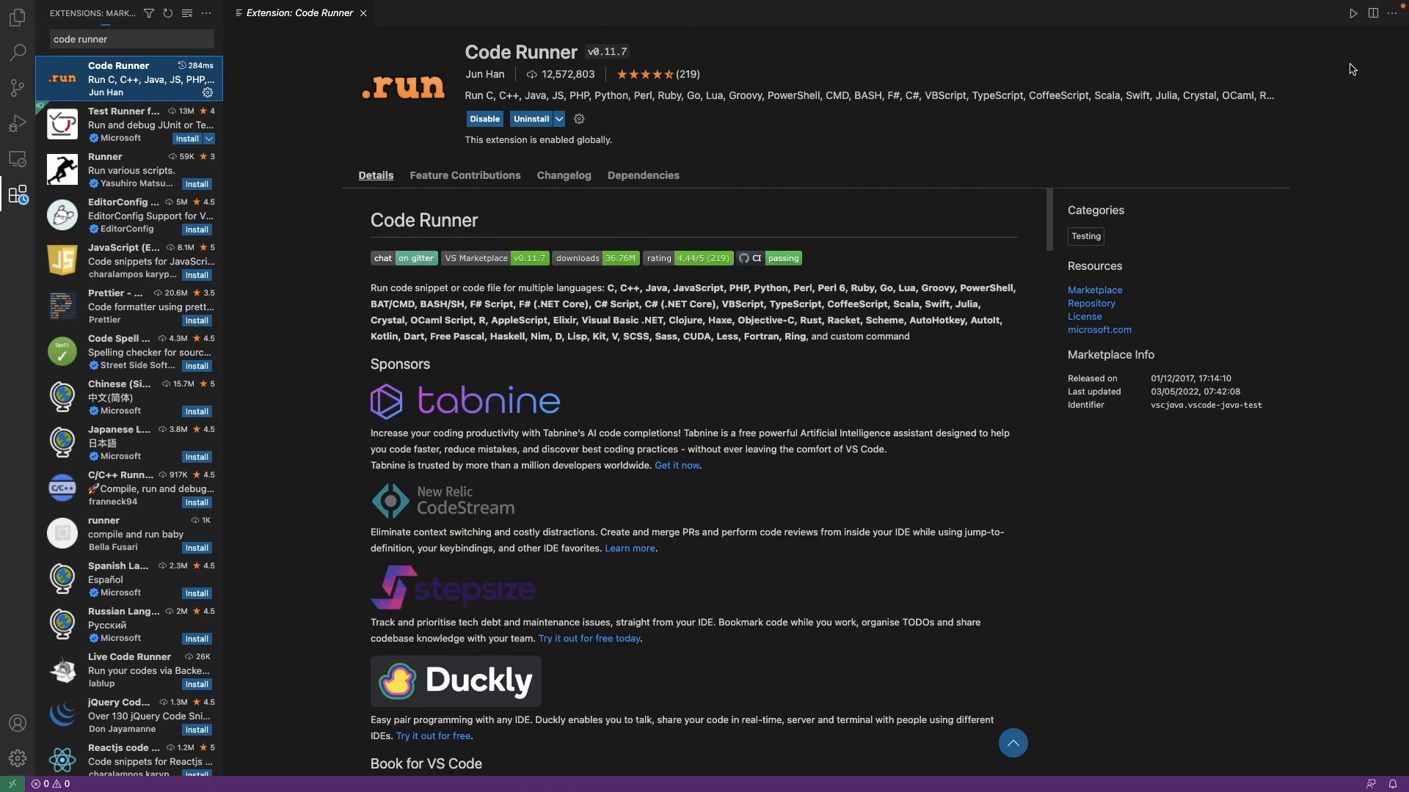
# - Hide the sidebar and create a new untitled file with text 'wugbfceuiwhsofehc'
pyautogui.click(17, 16)
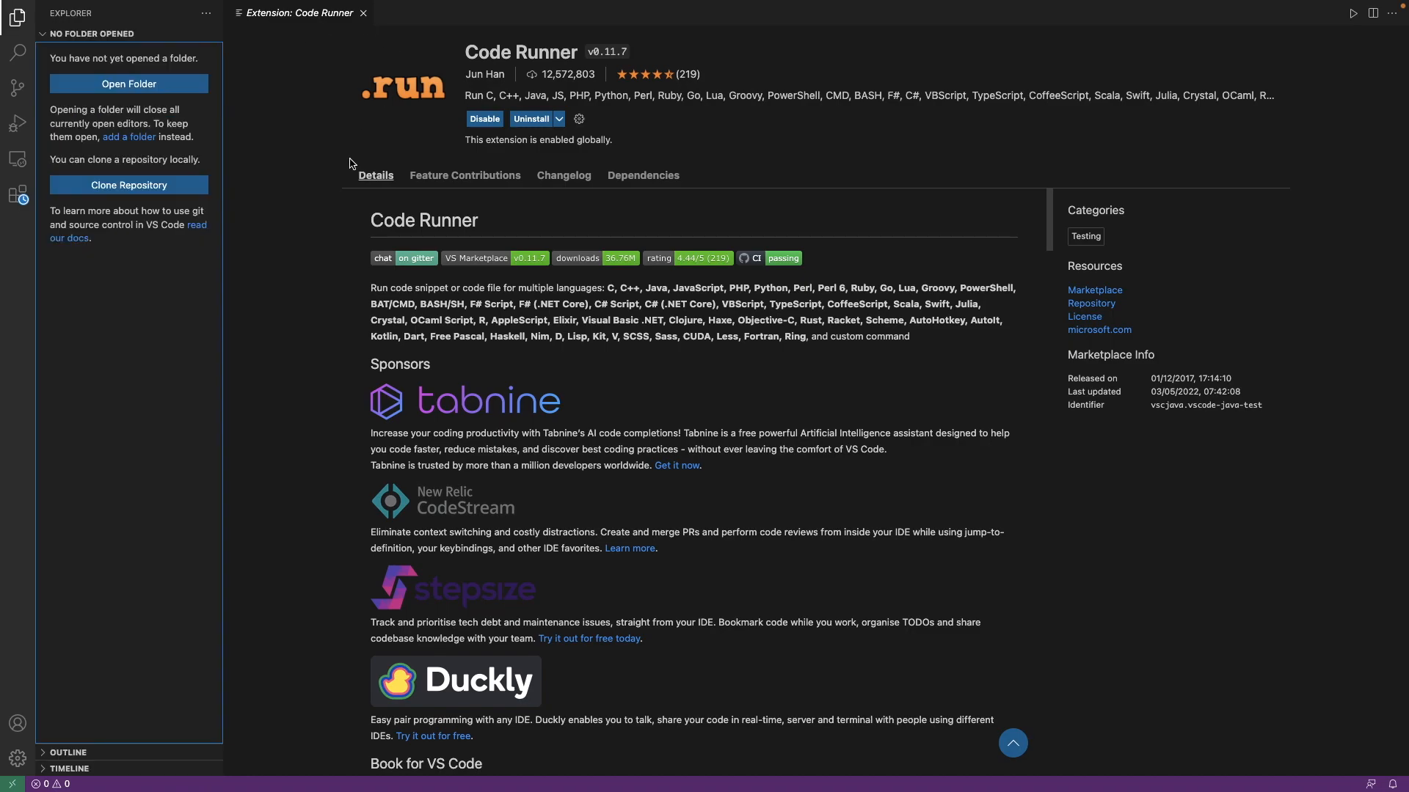
pyautogui.moveTo(16, 53)
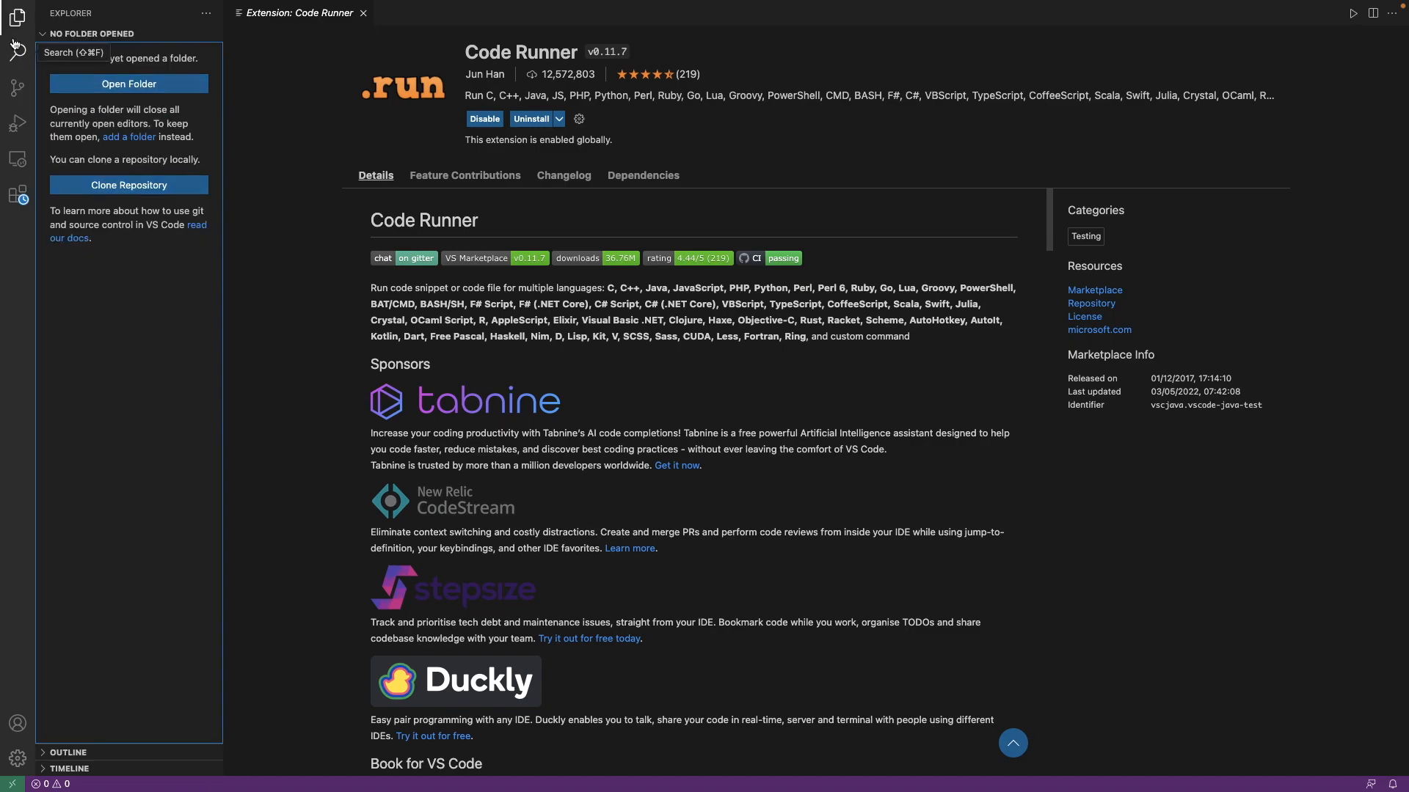
pyautogui.click(16, 17)
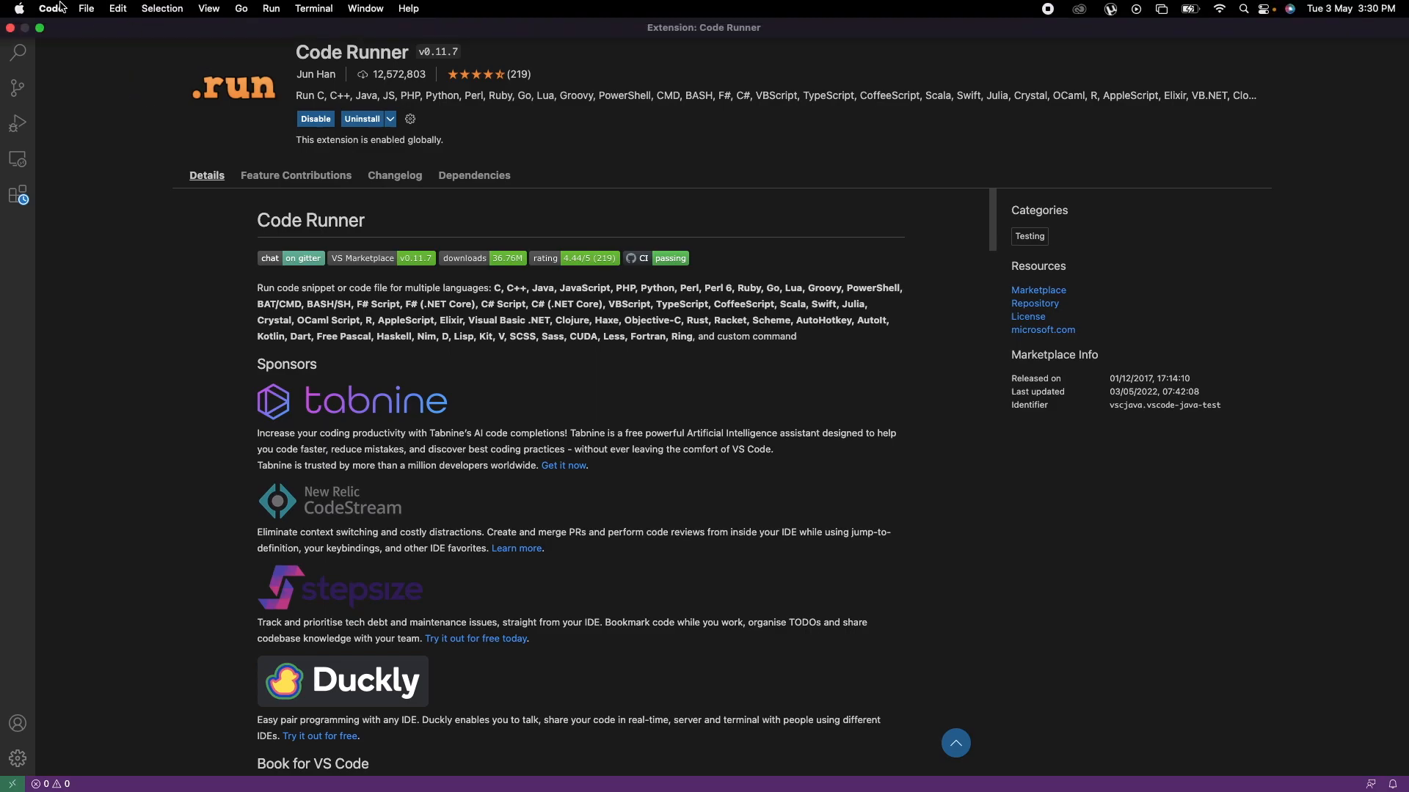
pyautogui.moveTo(99, 35)
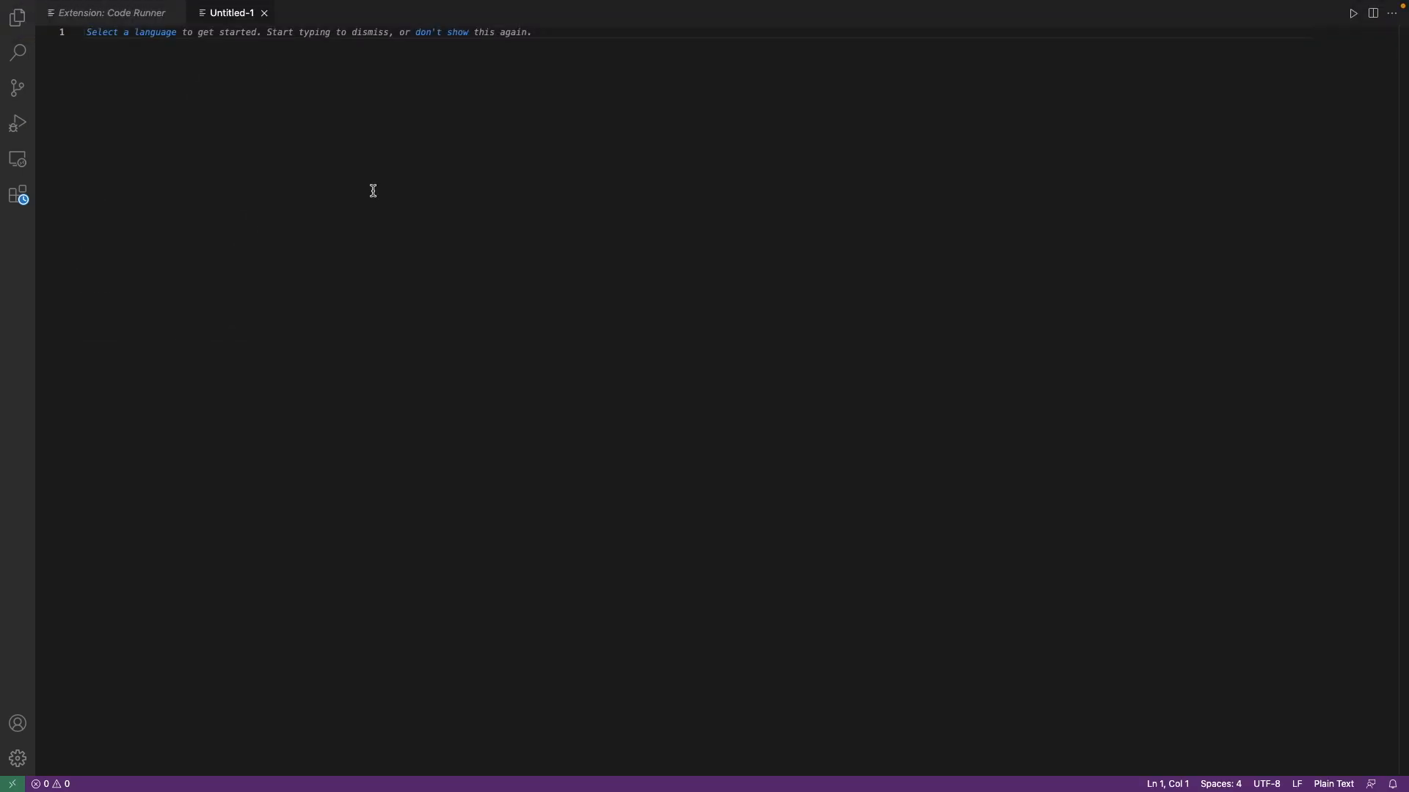
pyautogui.write('wugbfceuiwhsofehc')
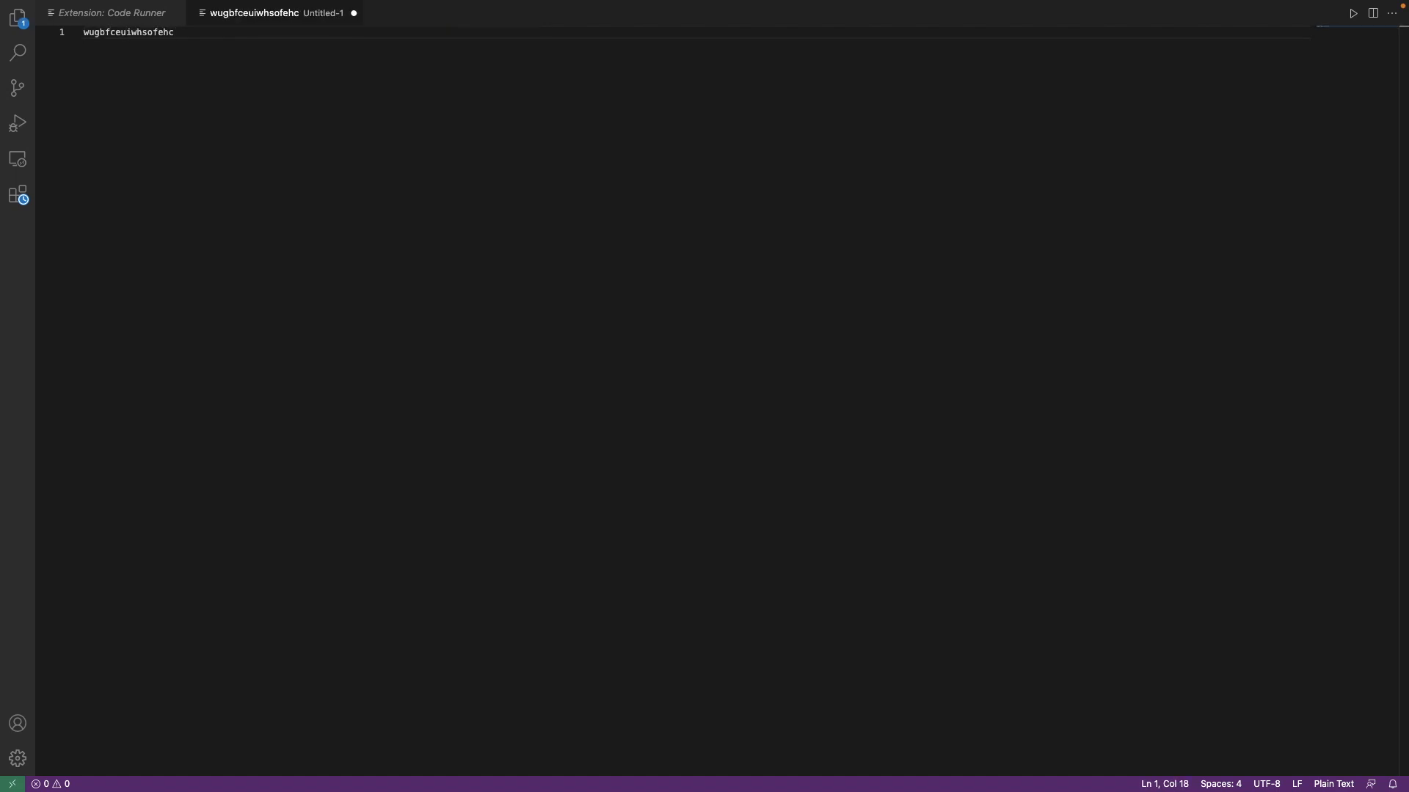
pyautogui.moveTo(1356, 30)
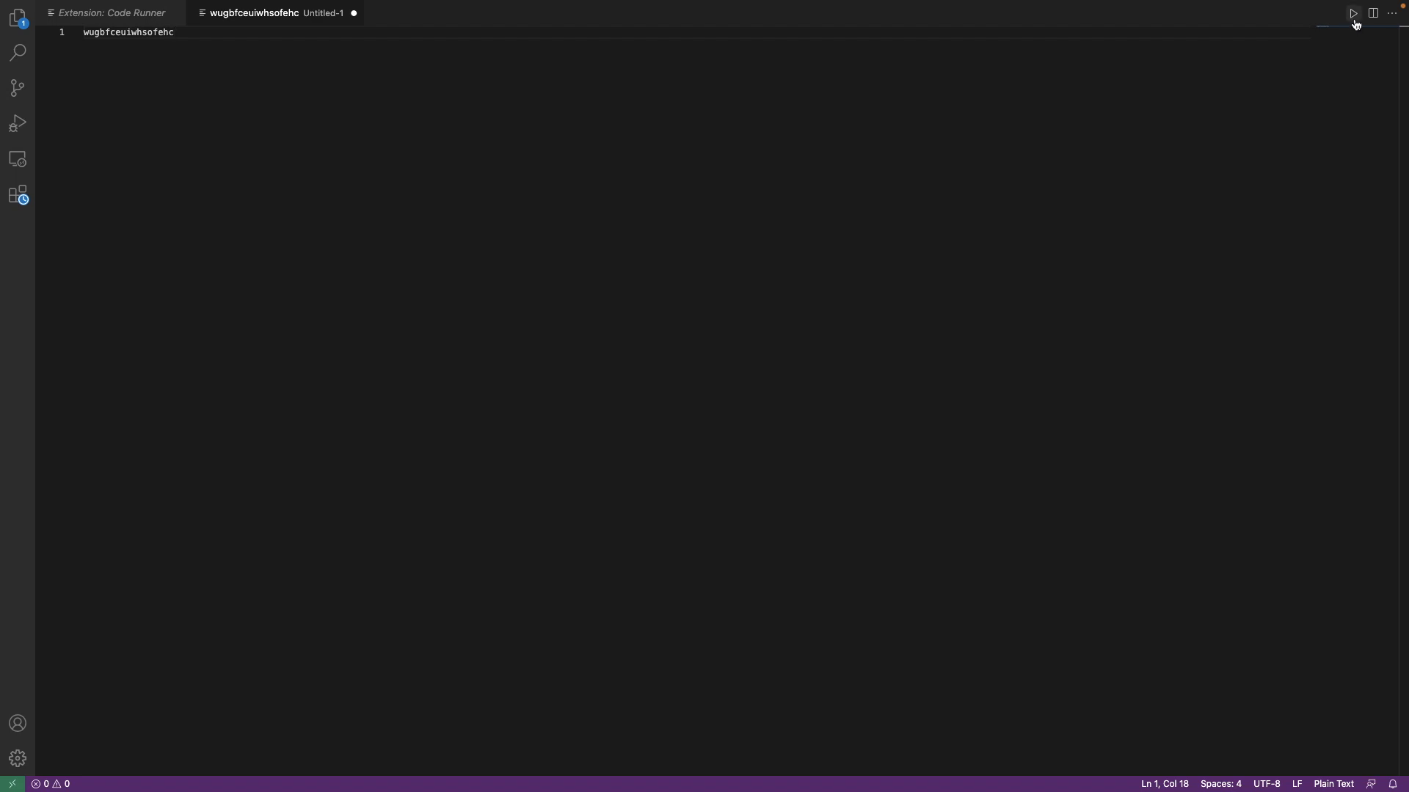
pyautogui.moveTo(1352, 13)
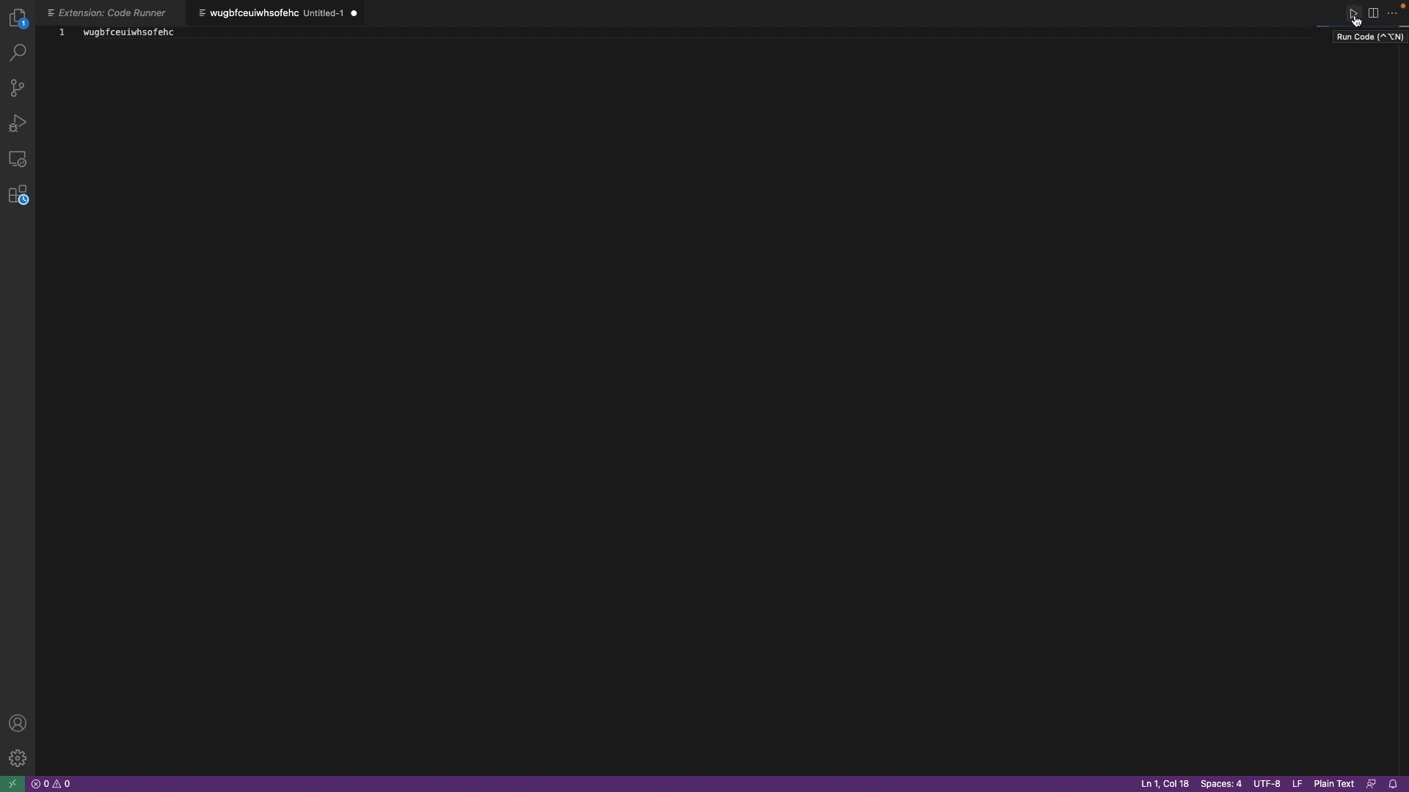
pyautogui.moveTo(1231, 123)
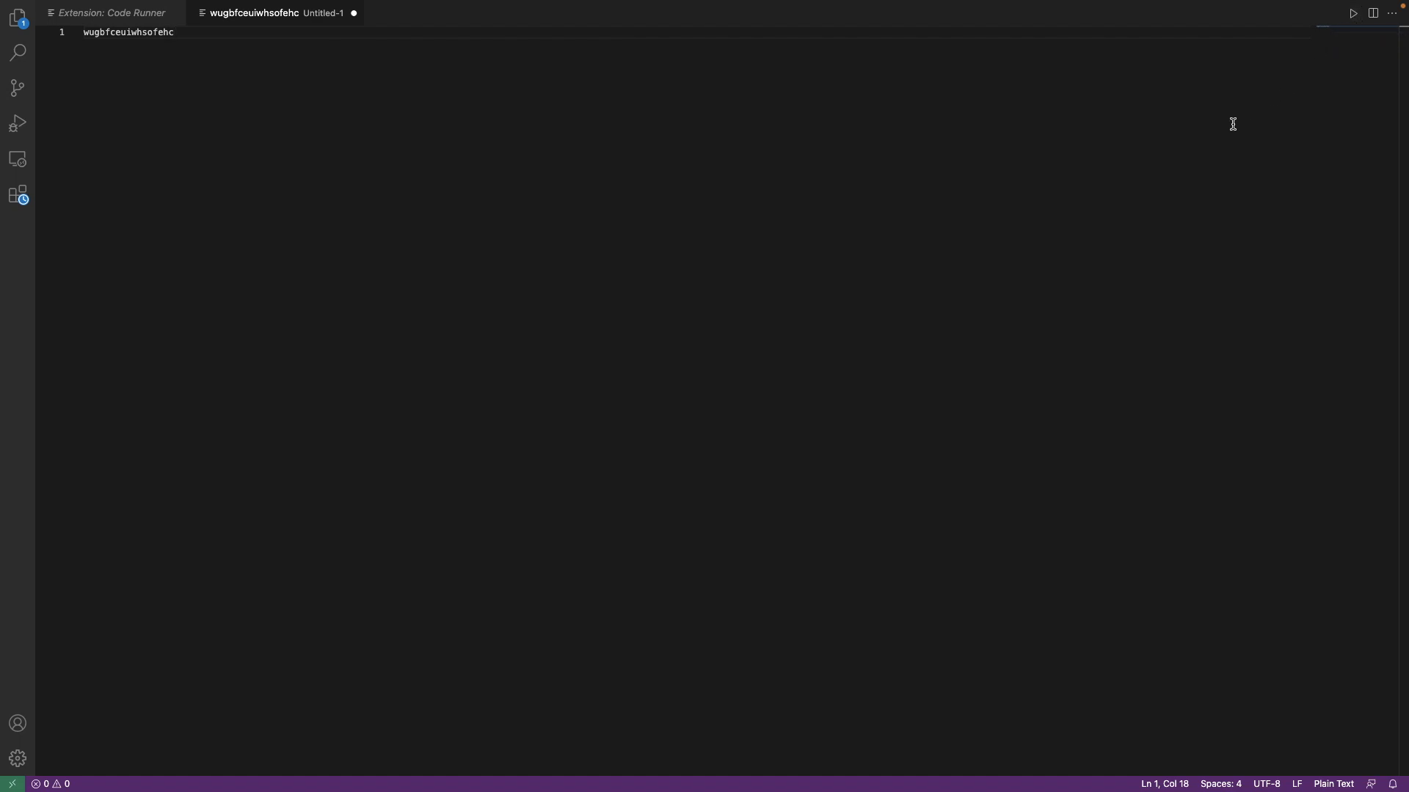